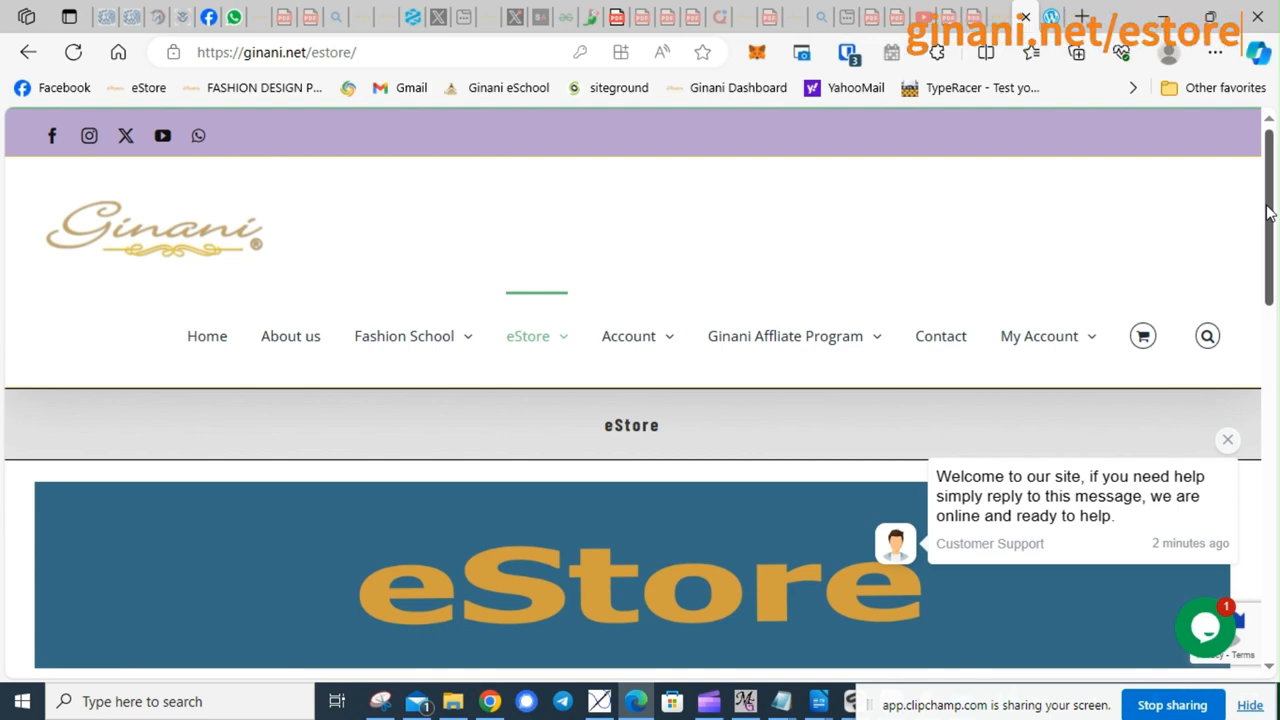
Fill the account login form with the saved admin username and password.
{"action": "scroll", "scroll_direction": "down", "scroll_amount": 3}
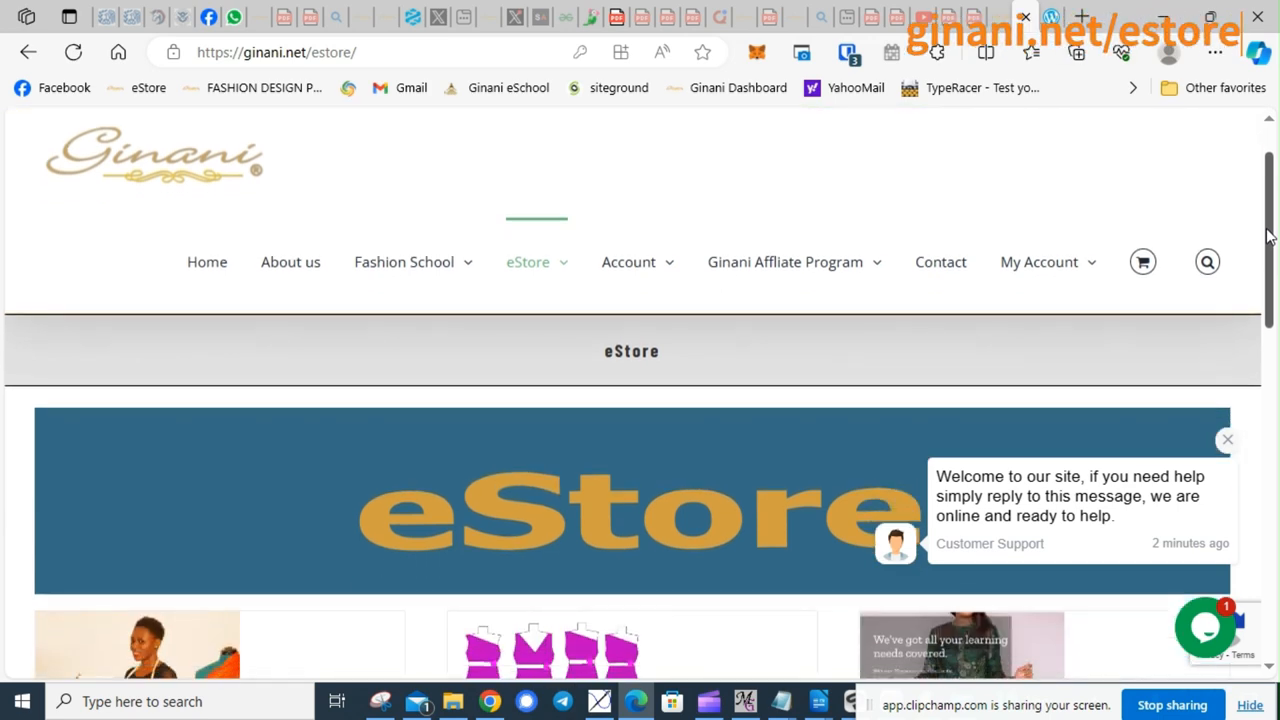
{"action": "scroll", "scroll_direction": "down", "scroll_amount": 3}
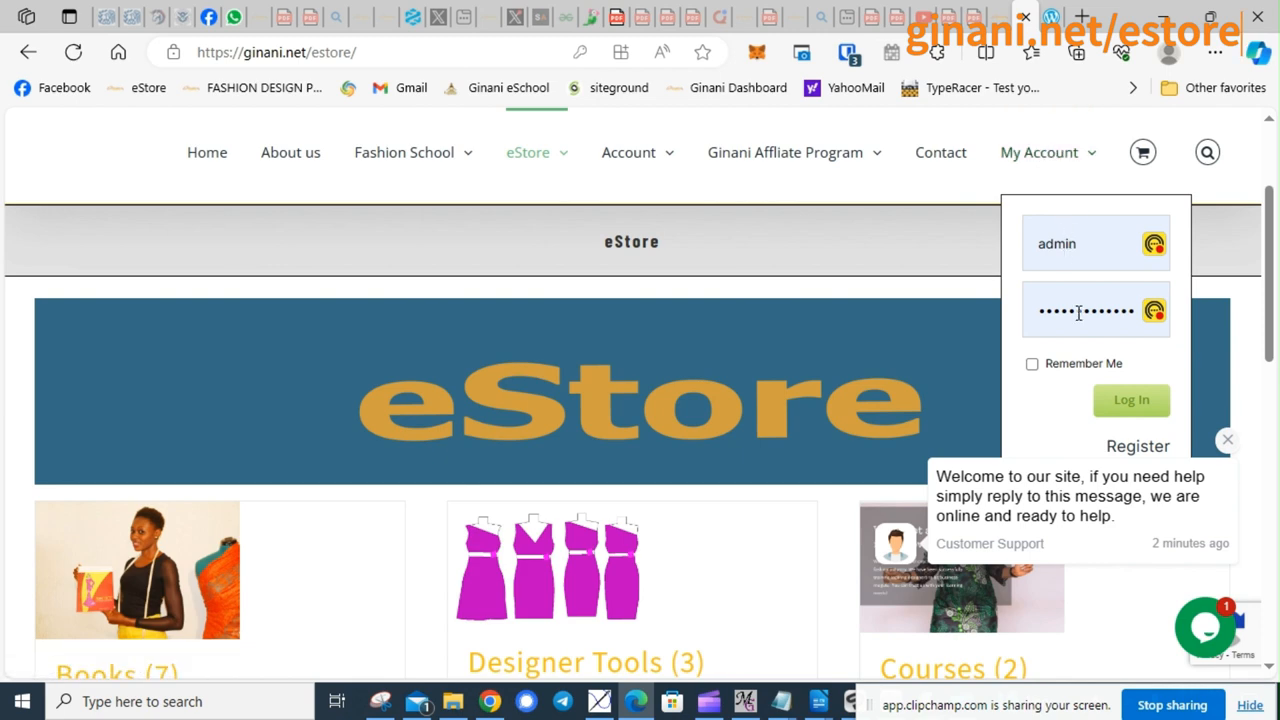
{"action": "left_click", "coordinate": [1131, 399]}
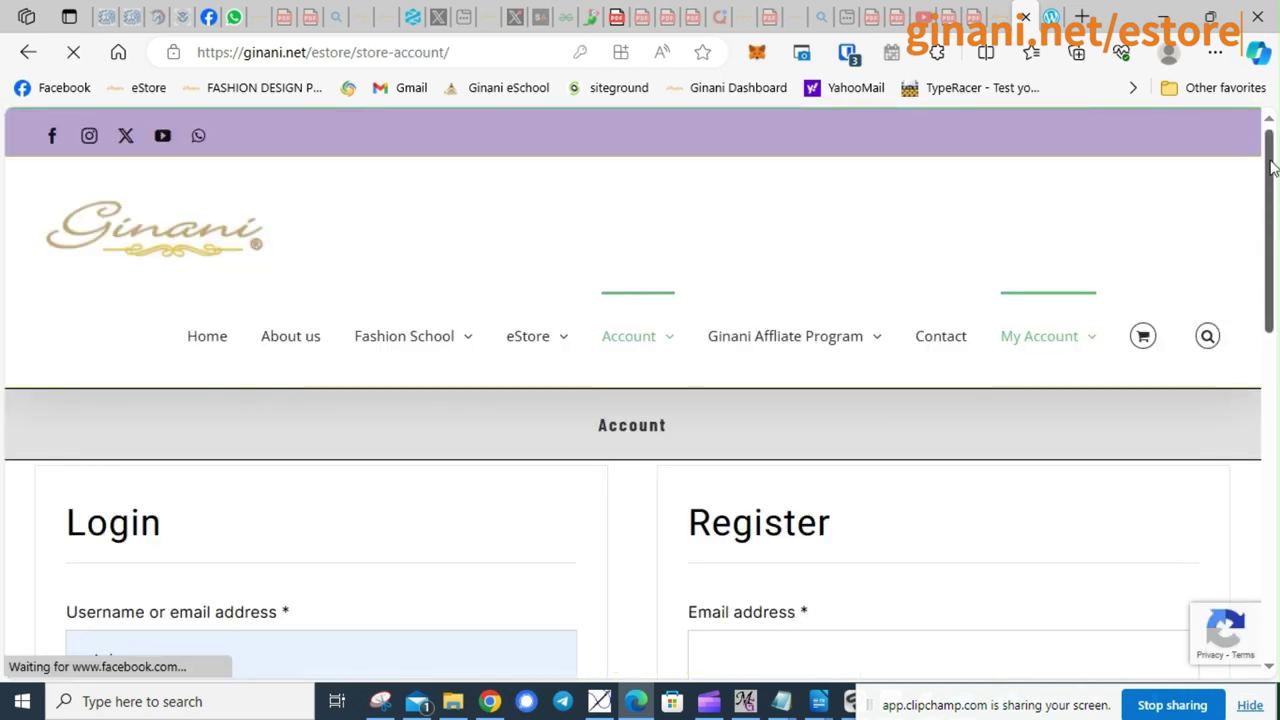
{"action": "scroll", "scroll_direction": "down", "scroll_amount": 3}
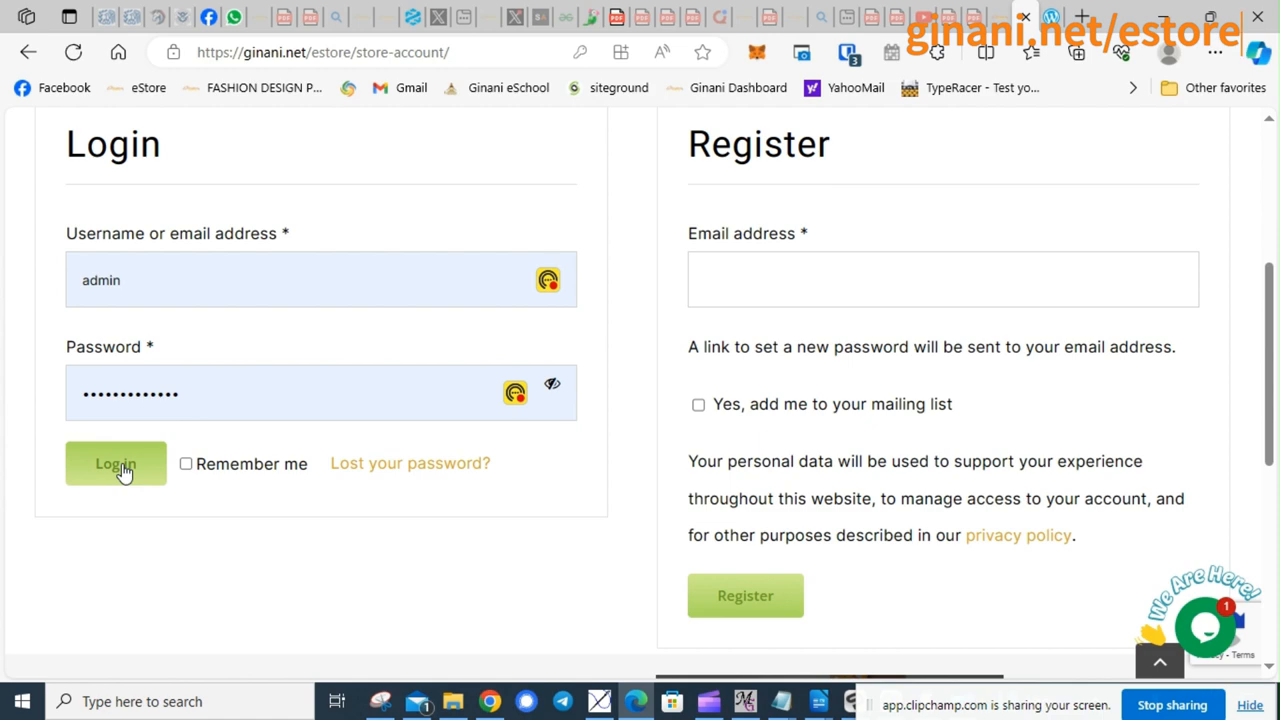
Log in as admin and go to the account's Downloads section.
{"action": "left_click", "coordinate": [115, 463]}
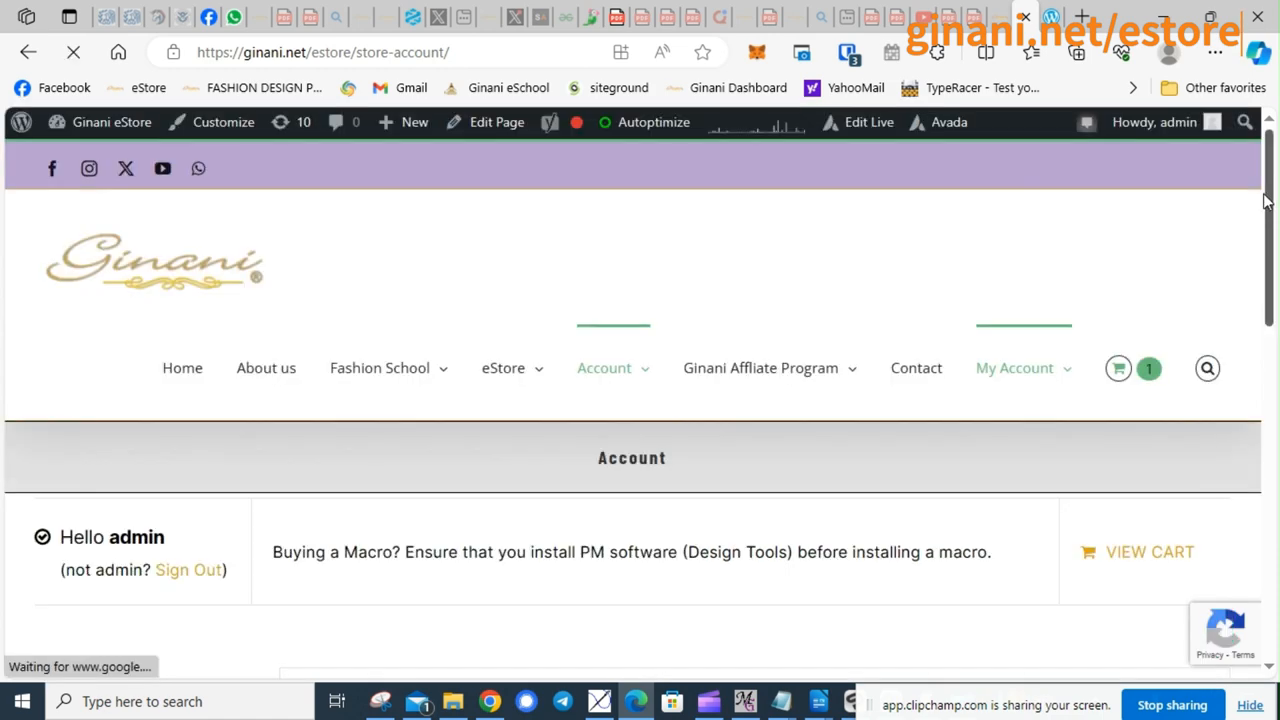
{"action": "scroll", "scroll_direction": "down", "scroll_amount": 3}
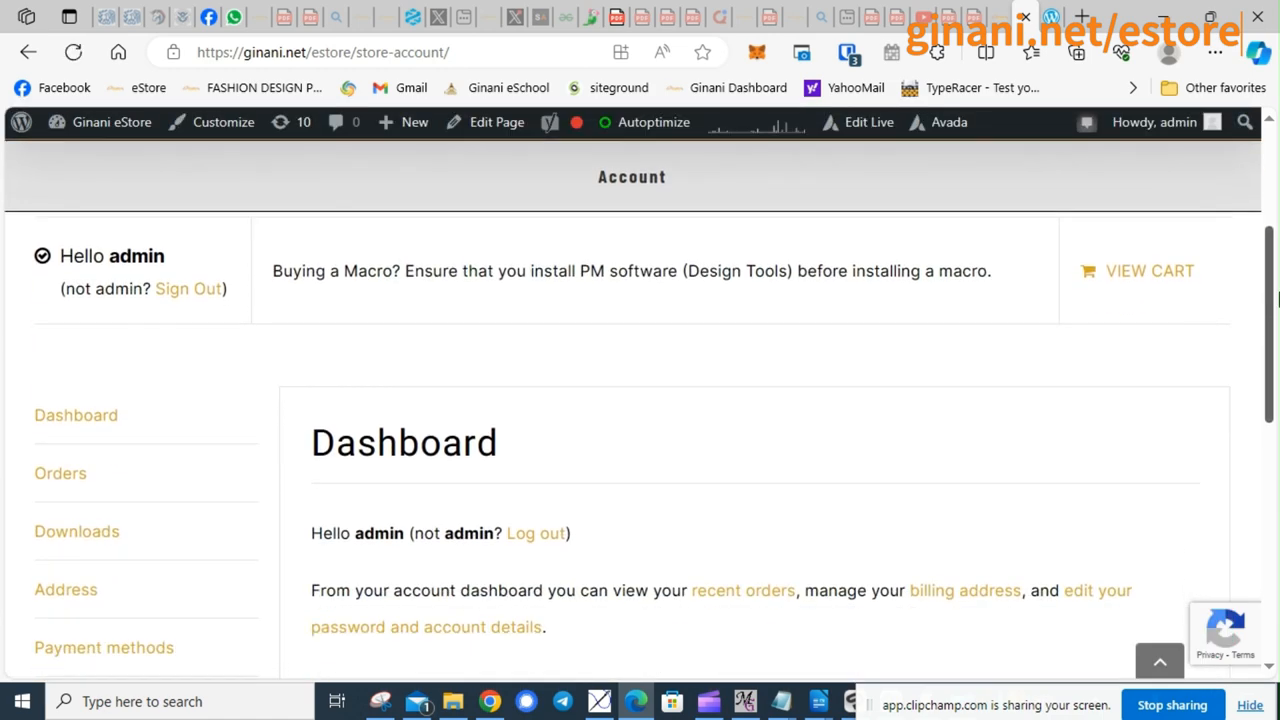
{"action": "scroll", "scroll_direction": "down", "scroll_amount": 3}
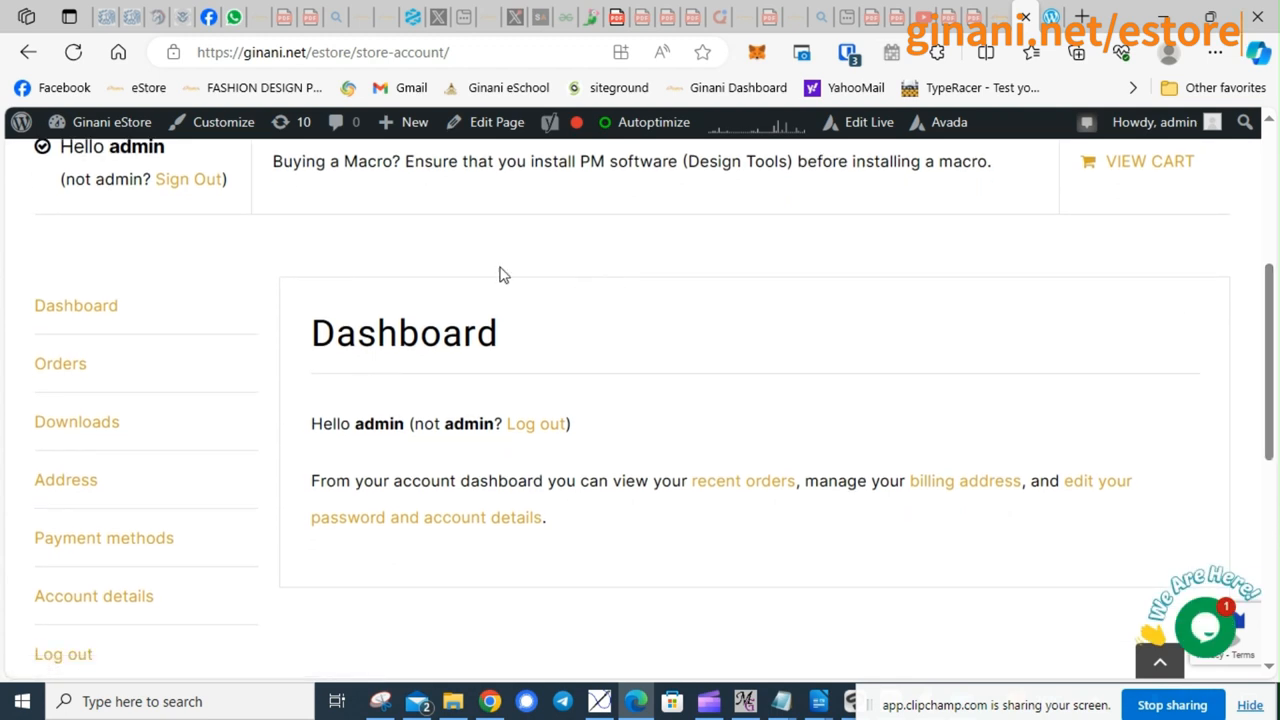
{"action": "mouse_move", "coordinate": [76, 421]}
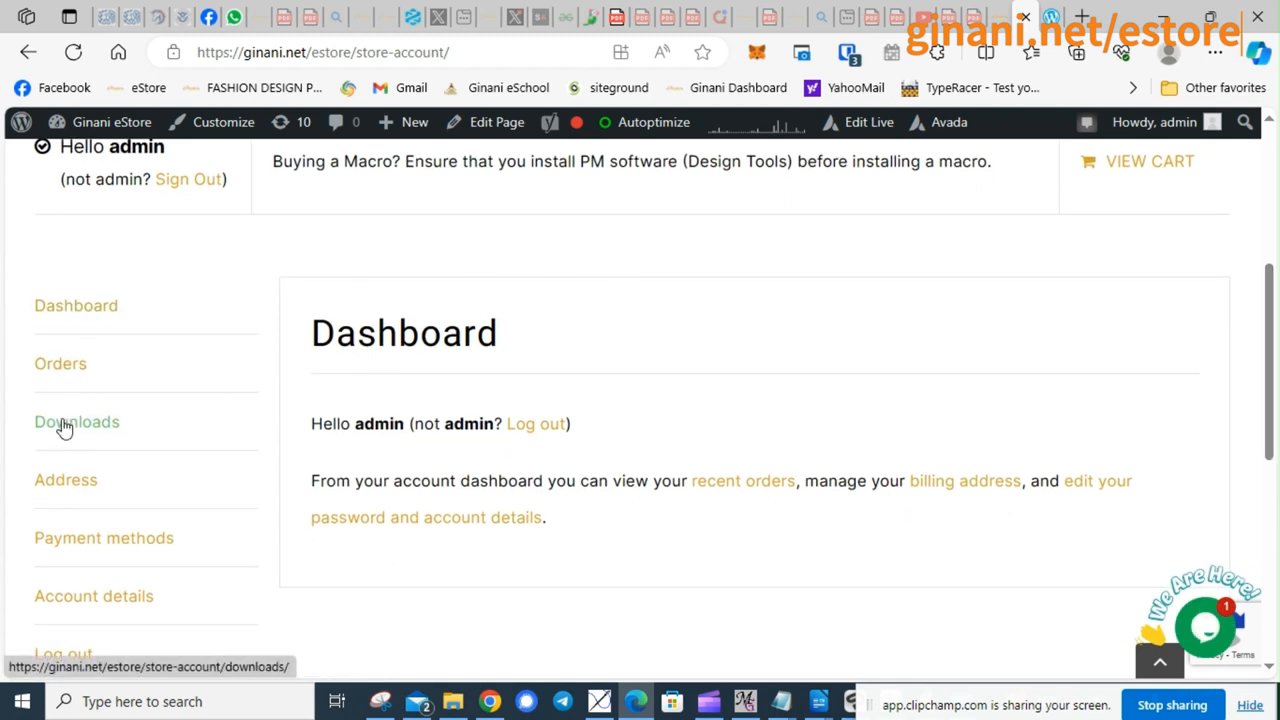
{"action": "left_click", "coordinate": [76, 421]}
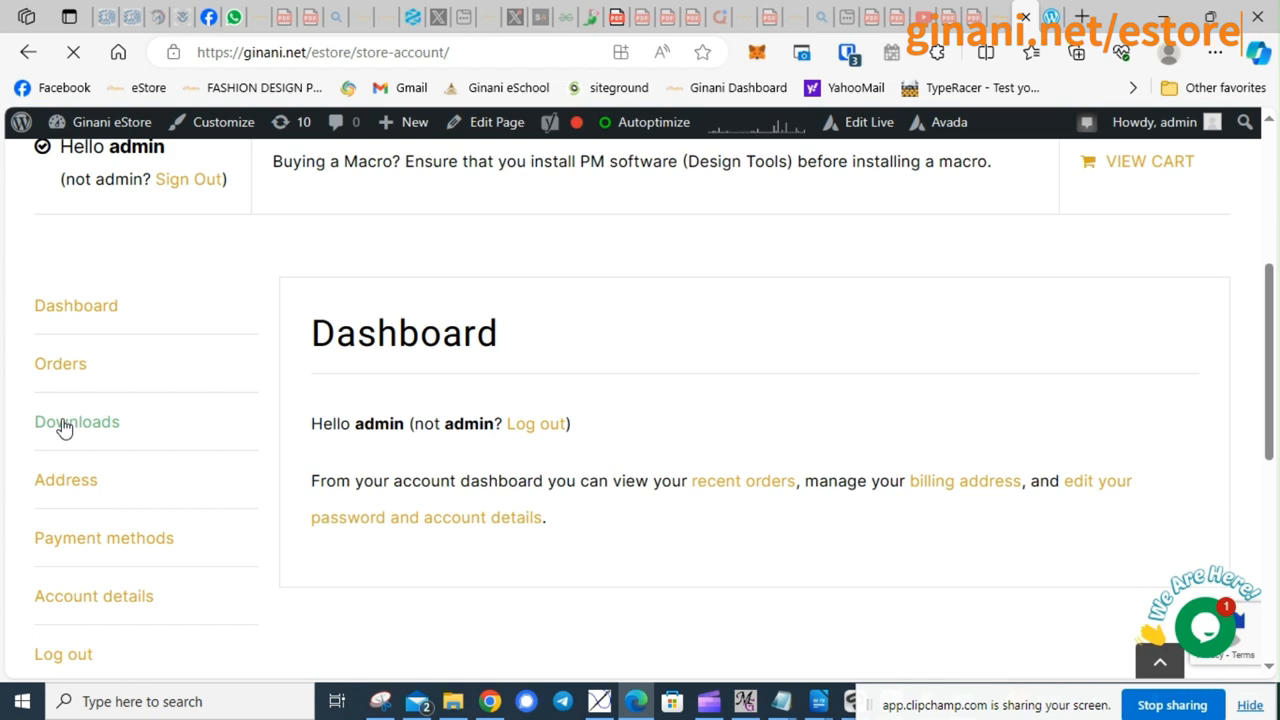
Scroll the Downloads table down to the Bodice Pattern Macro - Female row.
{"action": "left_click", "coordinate": [76, 421]}
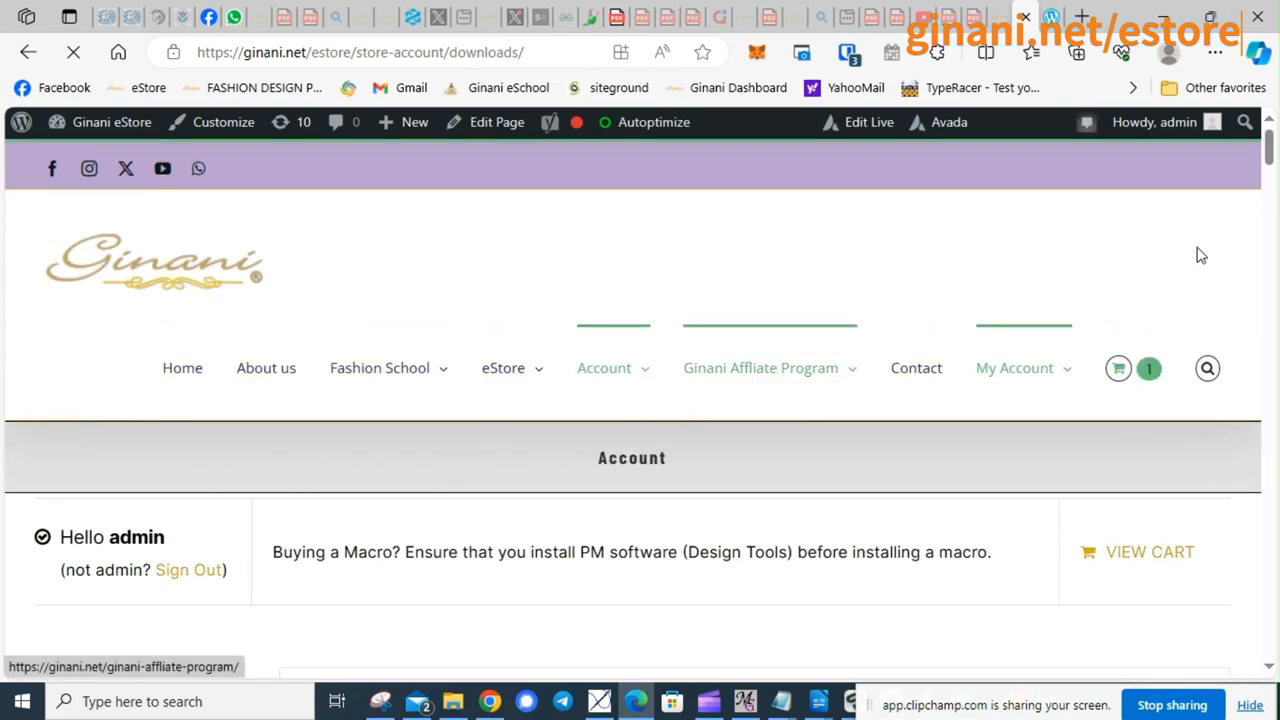
{"action": "scroll", "scroll_direction": "down", "scroll_amount": 3}
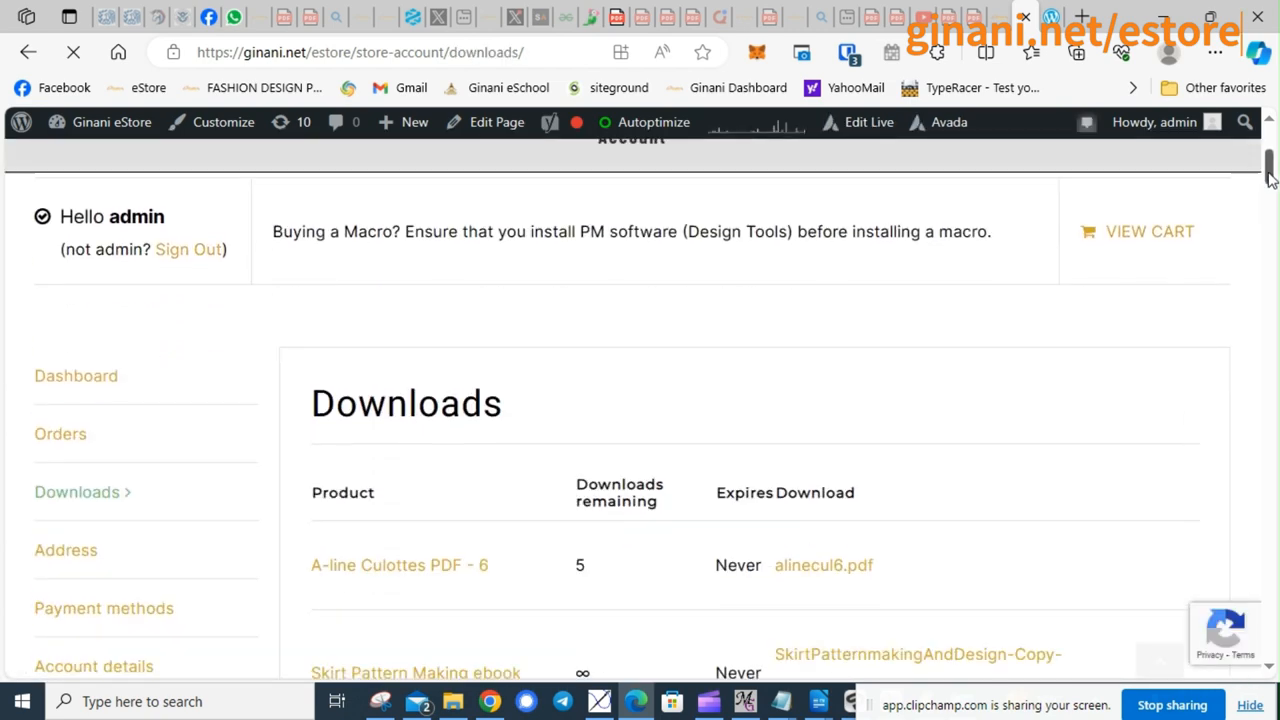
{"action": "scroll", "scroll_direction": "down", "scroll_amount": 3}
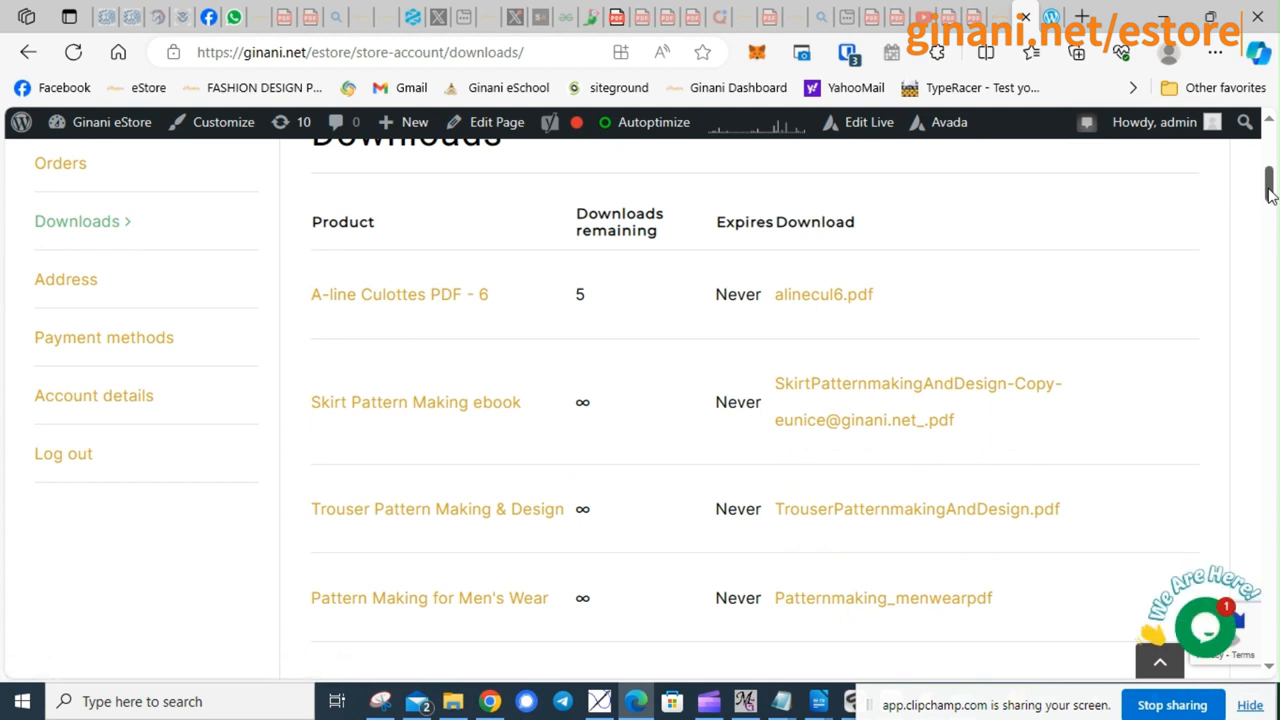
{"action": "scroll", "scroll_direction": "down", "scroll_amount": 3}
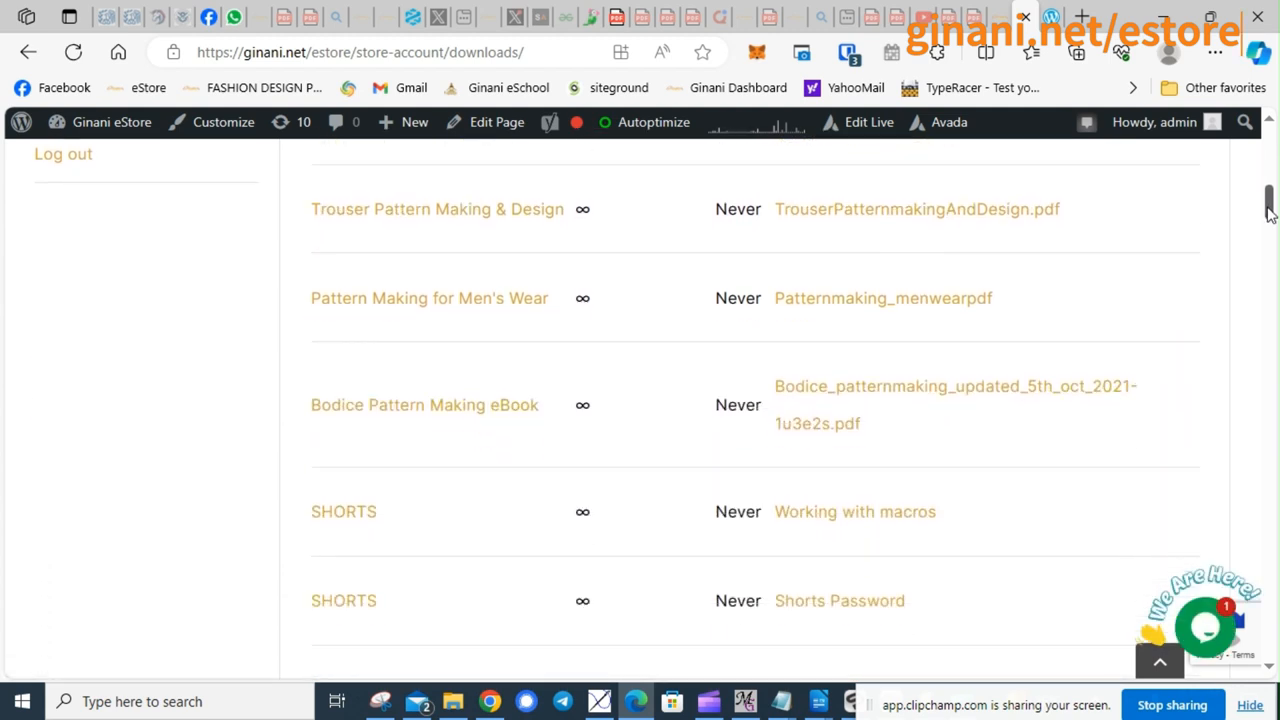
{"action": "scroll", "scroll_direction": "down", "scroll_amount": 3}
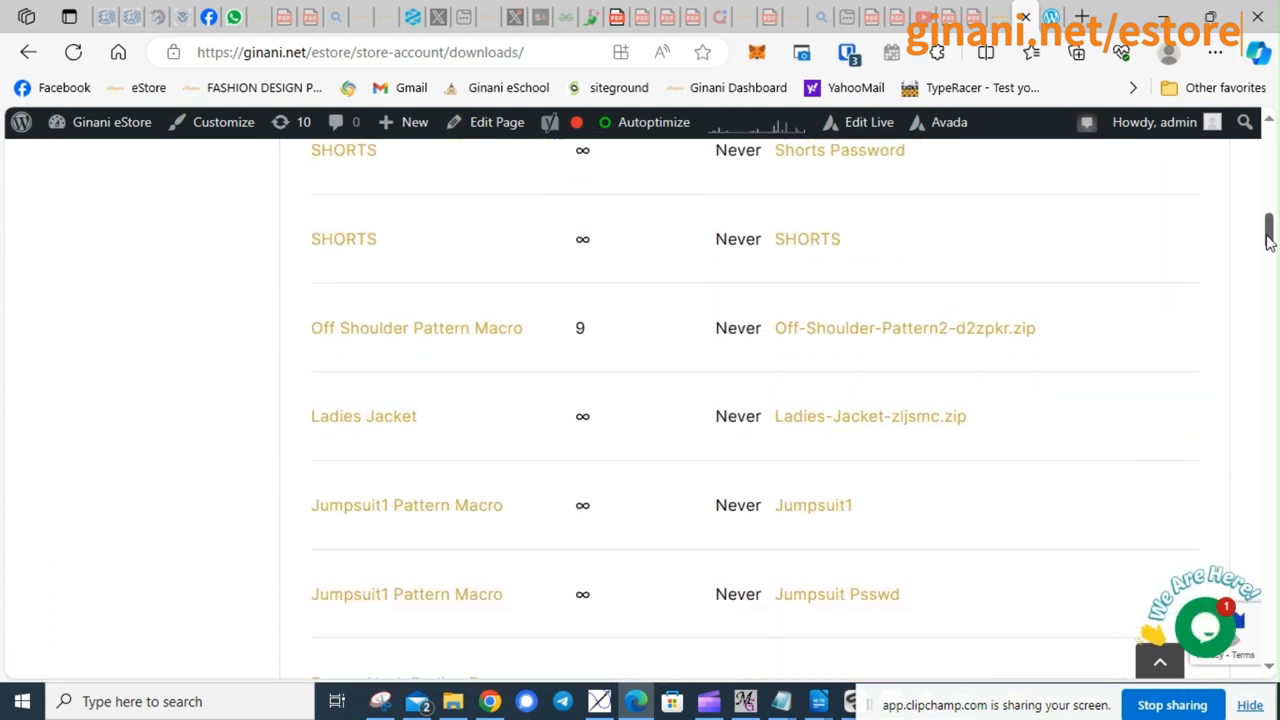
{"action": "scroll", "scroll_direction": "down", "scroll_amount": 3}
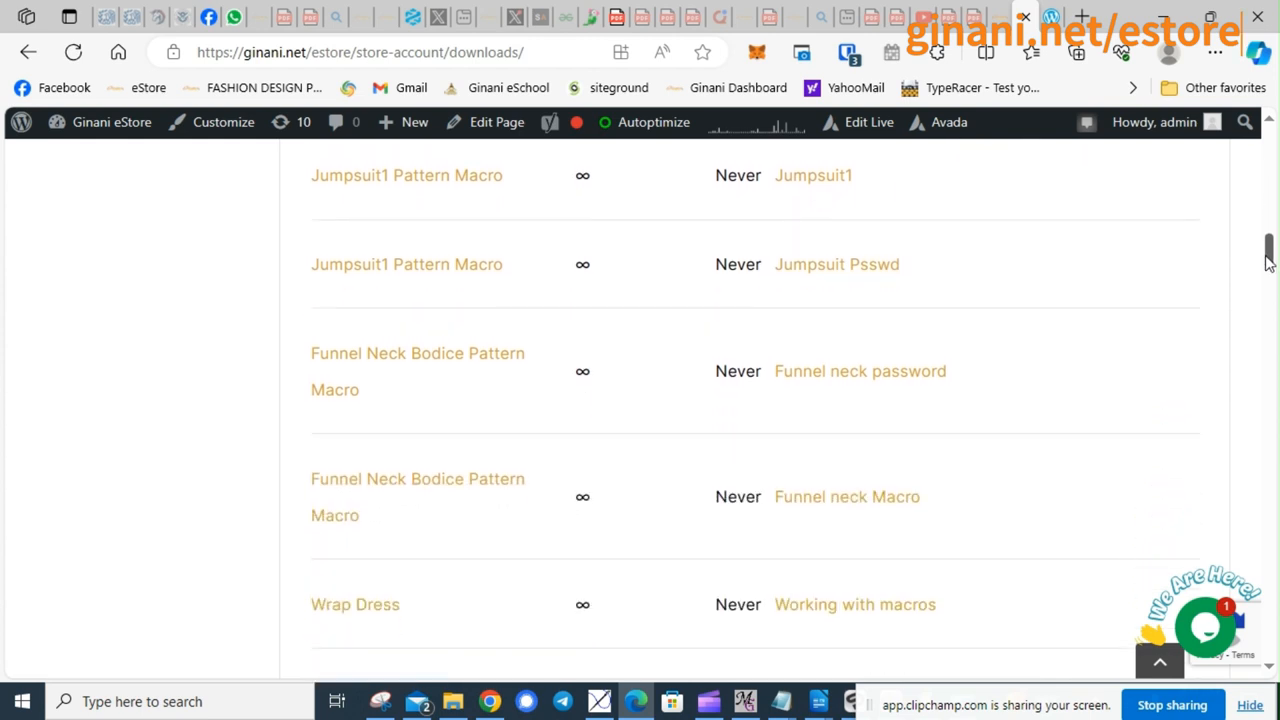
{"action": "scroll", "scroll_direction": "down", "scroll_amount": 3}
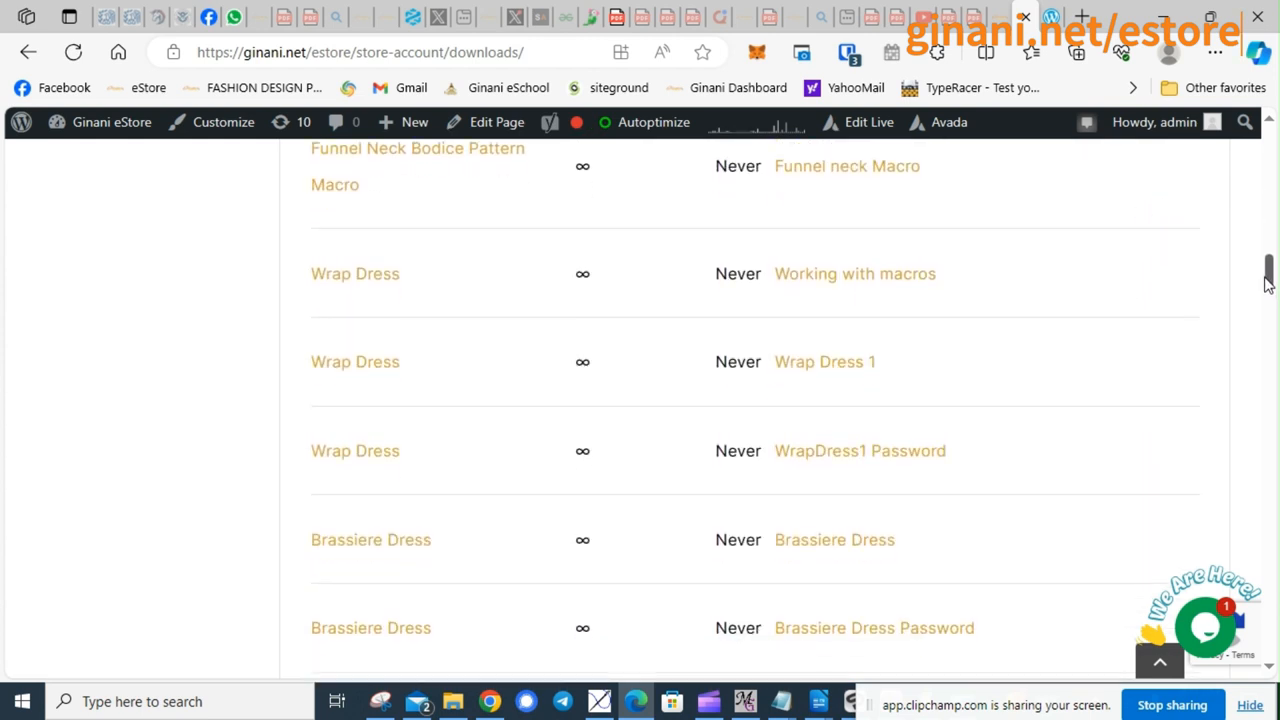
{"action": "scroll", "scroll_direction": "down", "scroll_amount": 3}
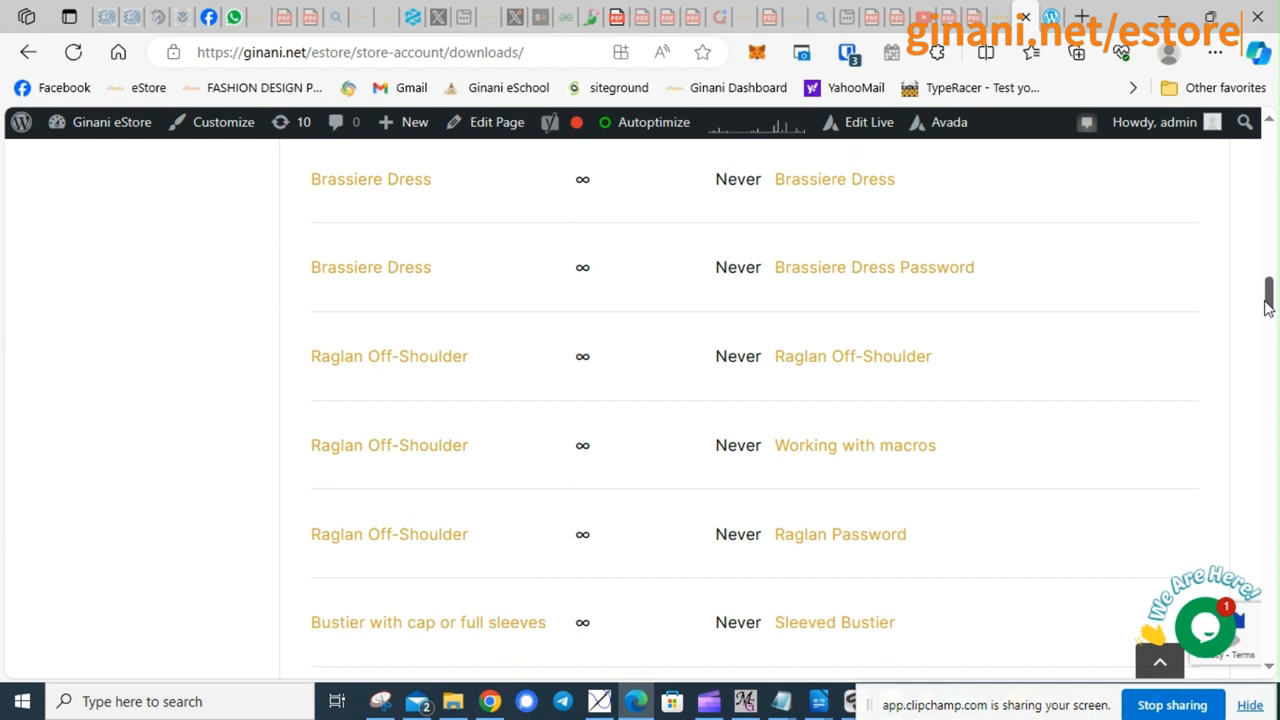
{"action": "scroll", "scroll_direction": "down", "scroll_amount": 3}
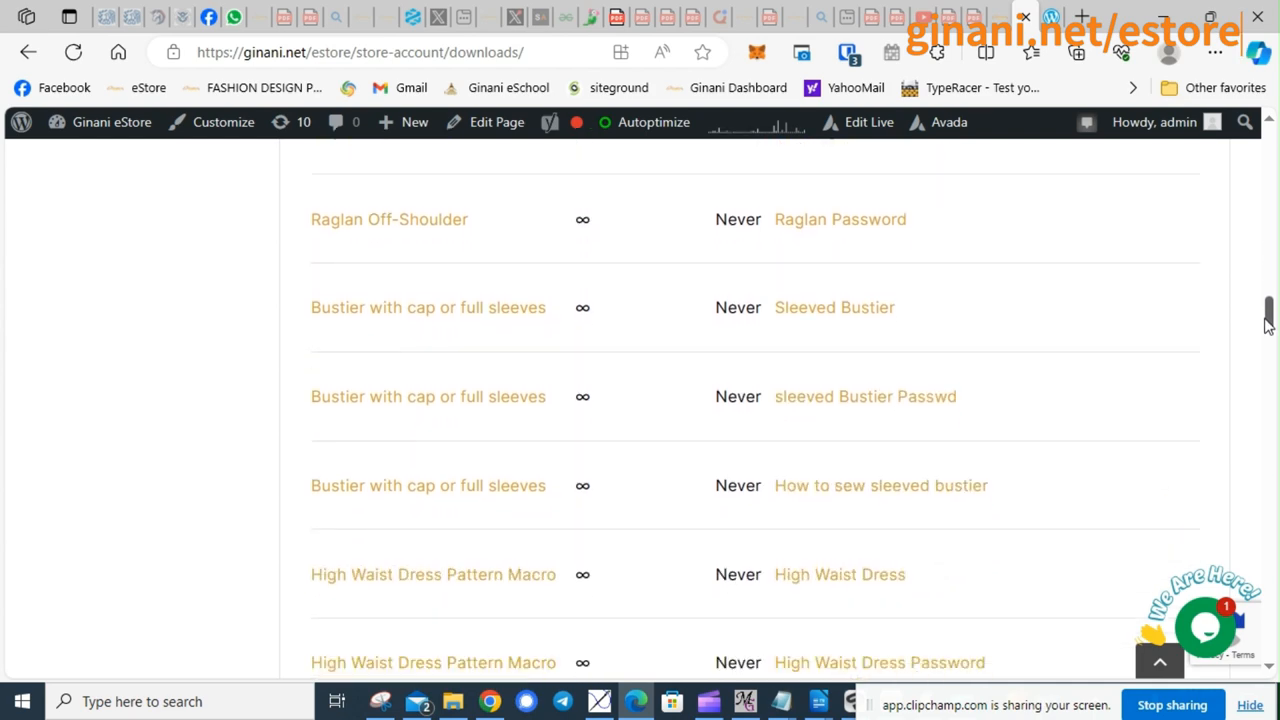
{"action": "scroll", "scroll_direction": "down", "scroll_amount": 3}
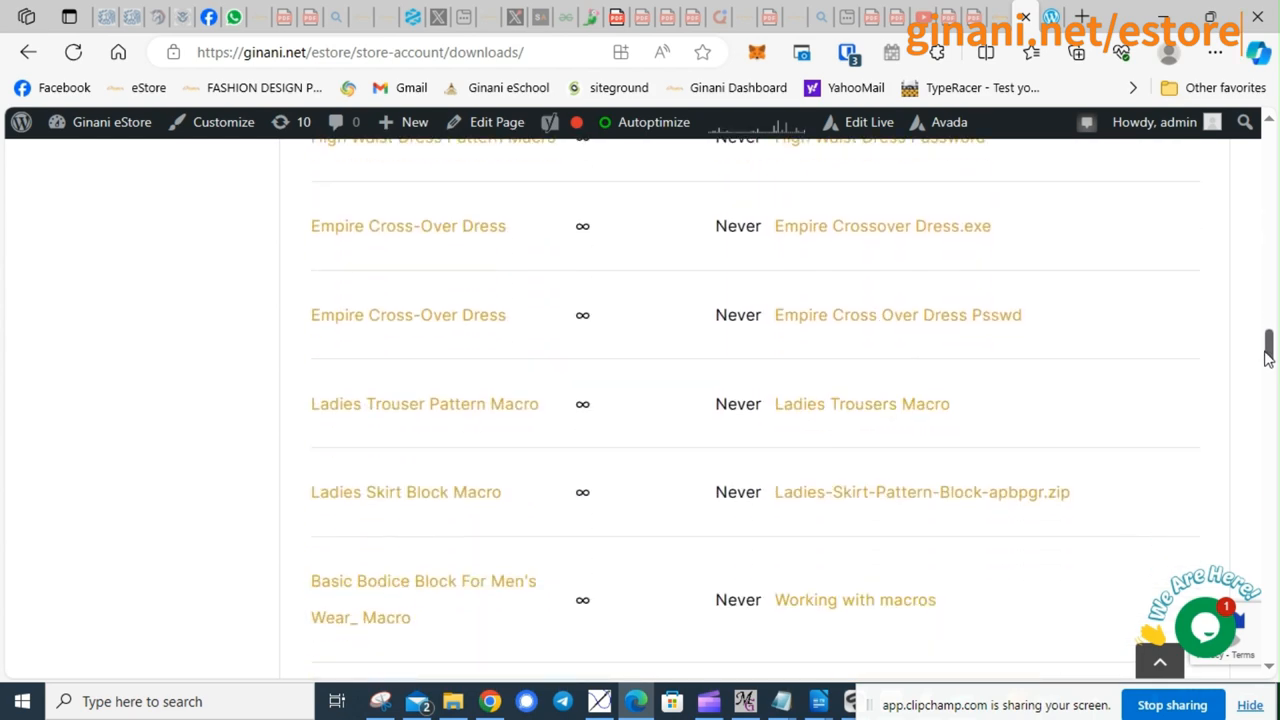
{"action": "scroll", "scroll_direction": "down", "scroll_amount": 3}
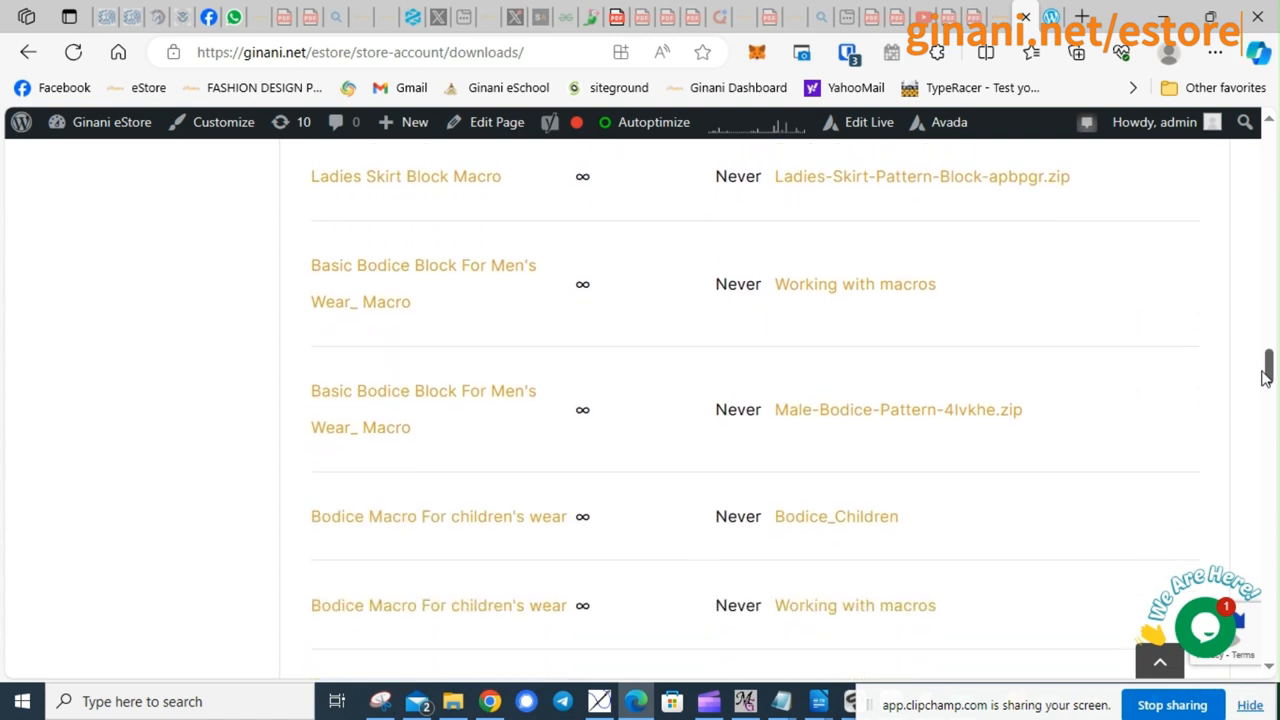
{"action": "scroll", "scroll_direction": "down", "scroll_amount": 3}
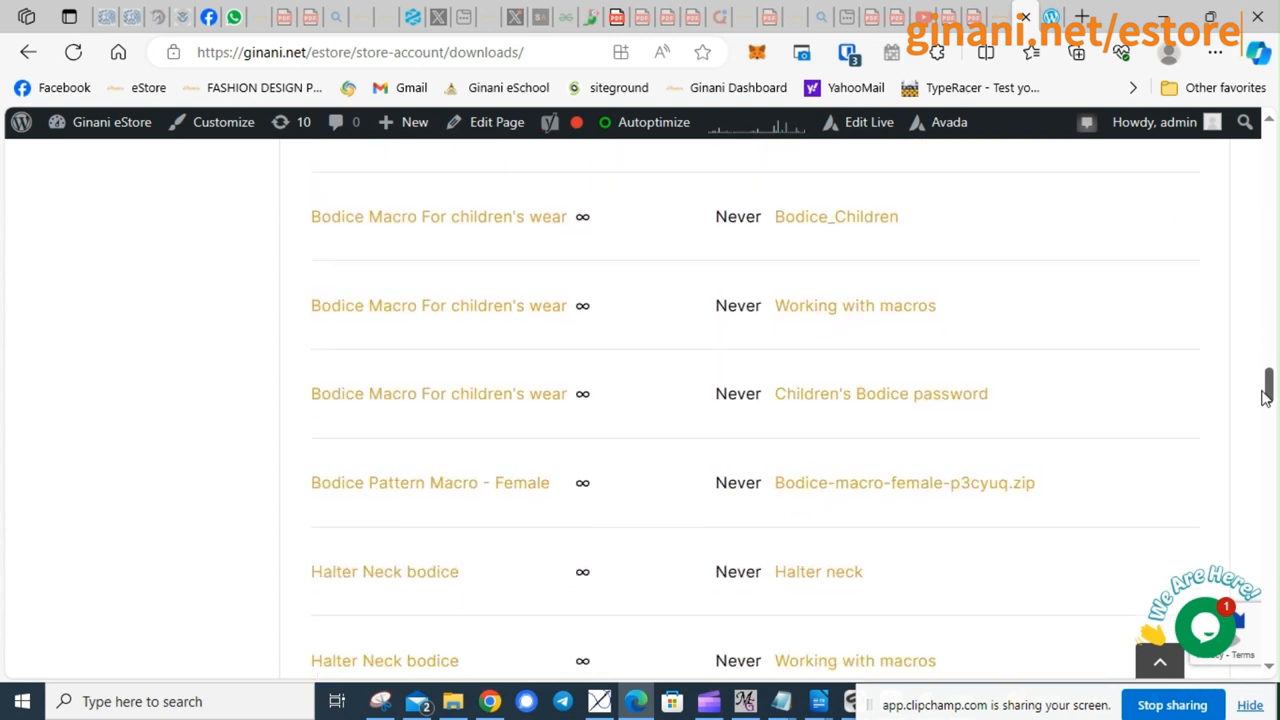
{"action": "scroll", "scroll_direction": "down", "scroll_amount": 3}
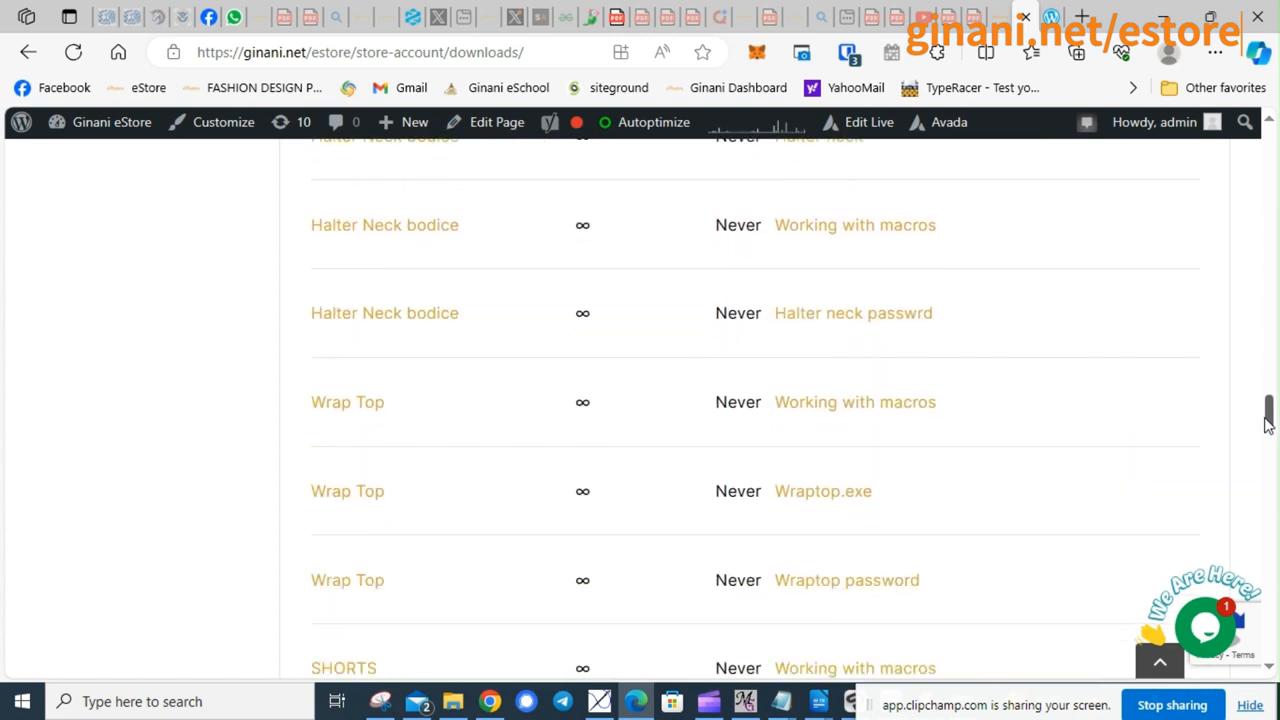
{"action": "scroll", "scroll_direction": "down", "scroll_amount": 3}
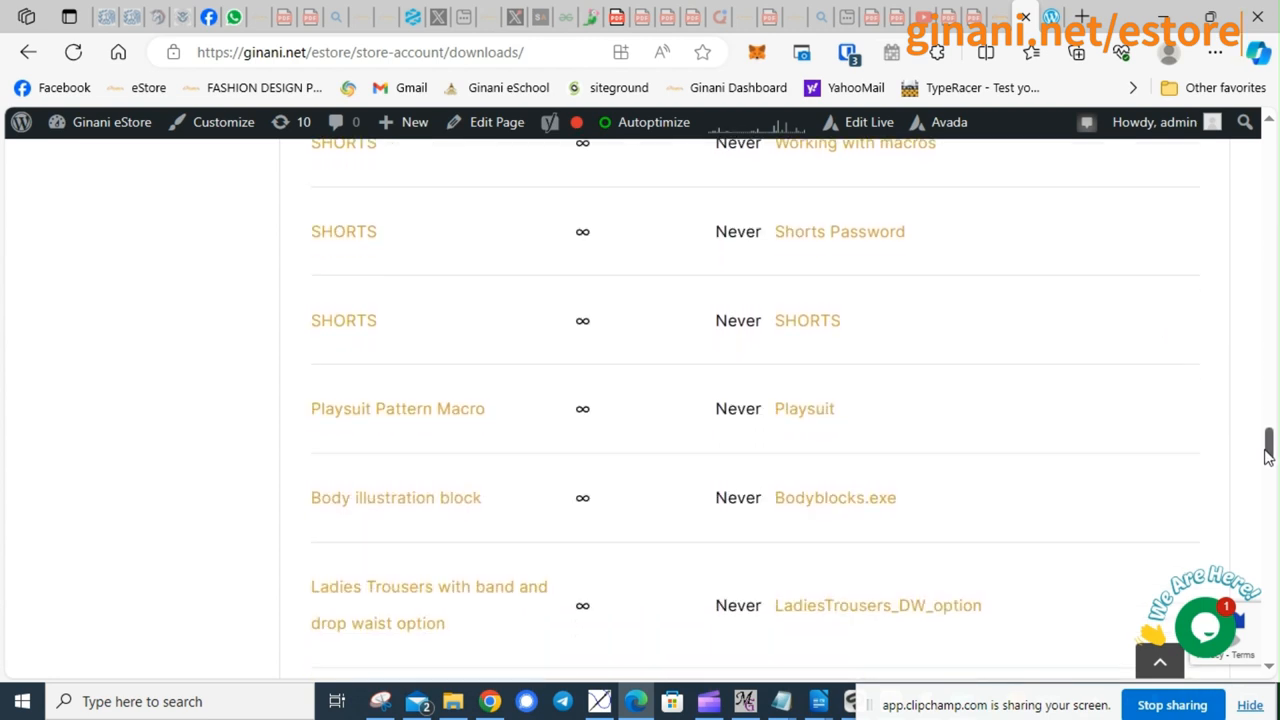
{"action": "scroll", "scroll_direction": "down", "scroll_amount": 3}
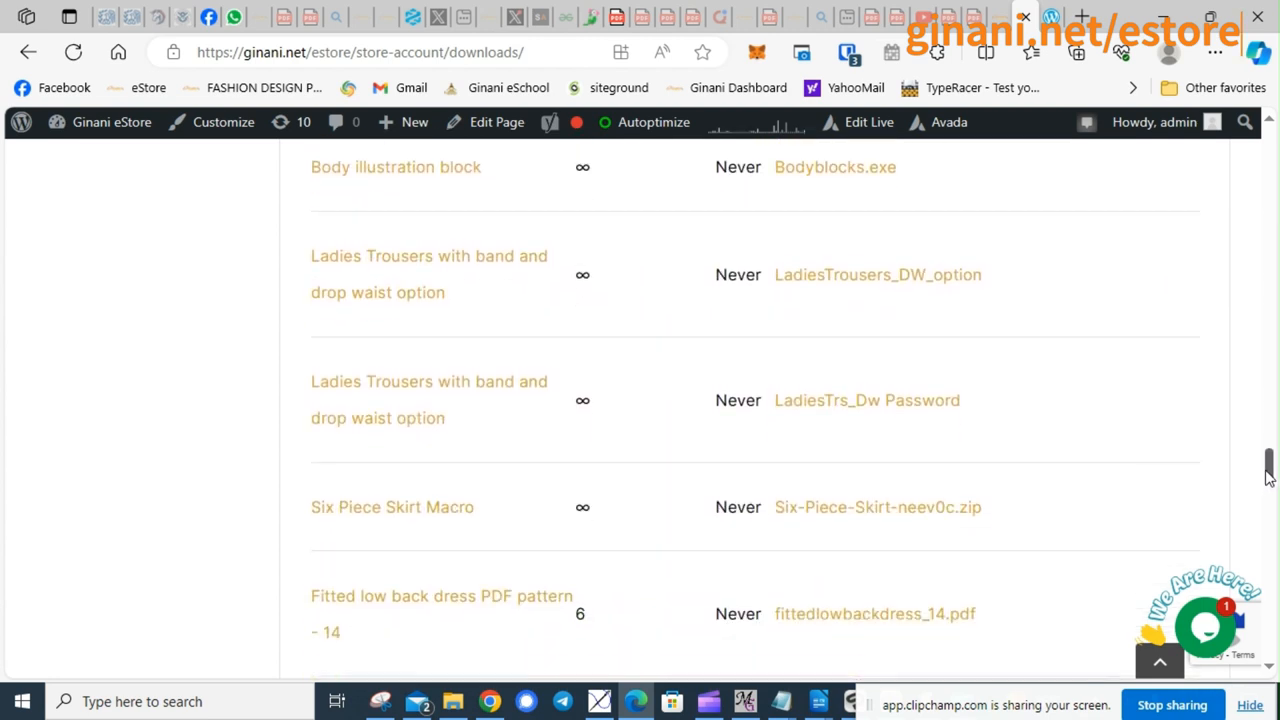
{"action": "scroll", "scroll_direction": "down", "scroll_amount": 3}
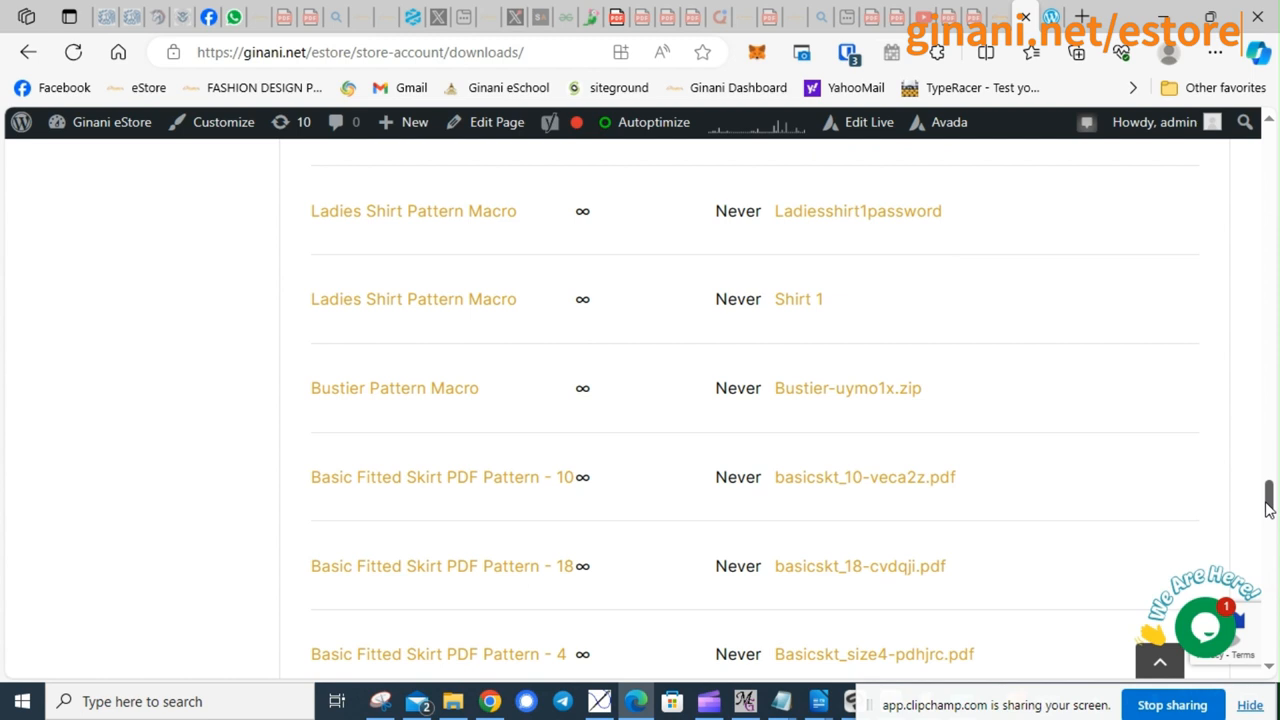
{"action": "scroll", "scroll_direction": "down", "scroll_amount": 3}
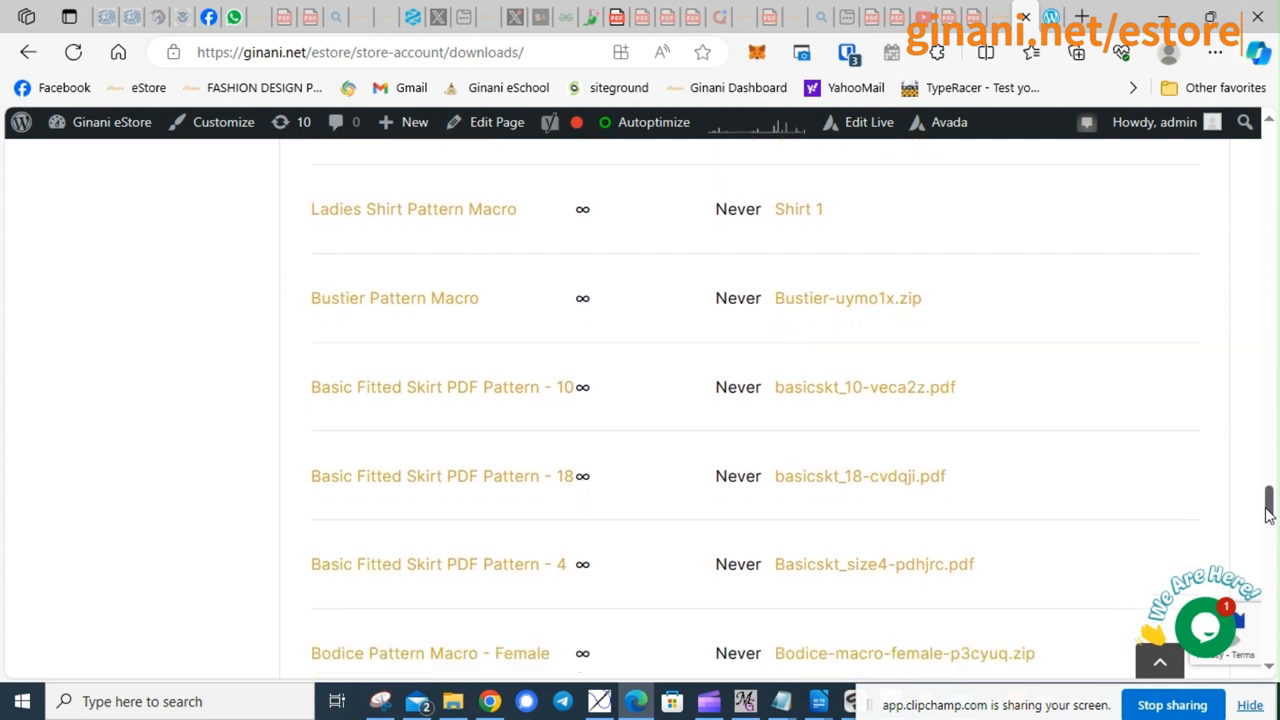
{"action": "scroll", "scroll_direction": "up", "scroll_amount": 3}
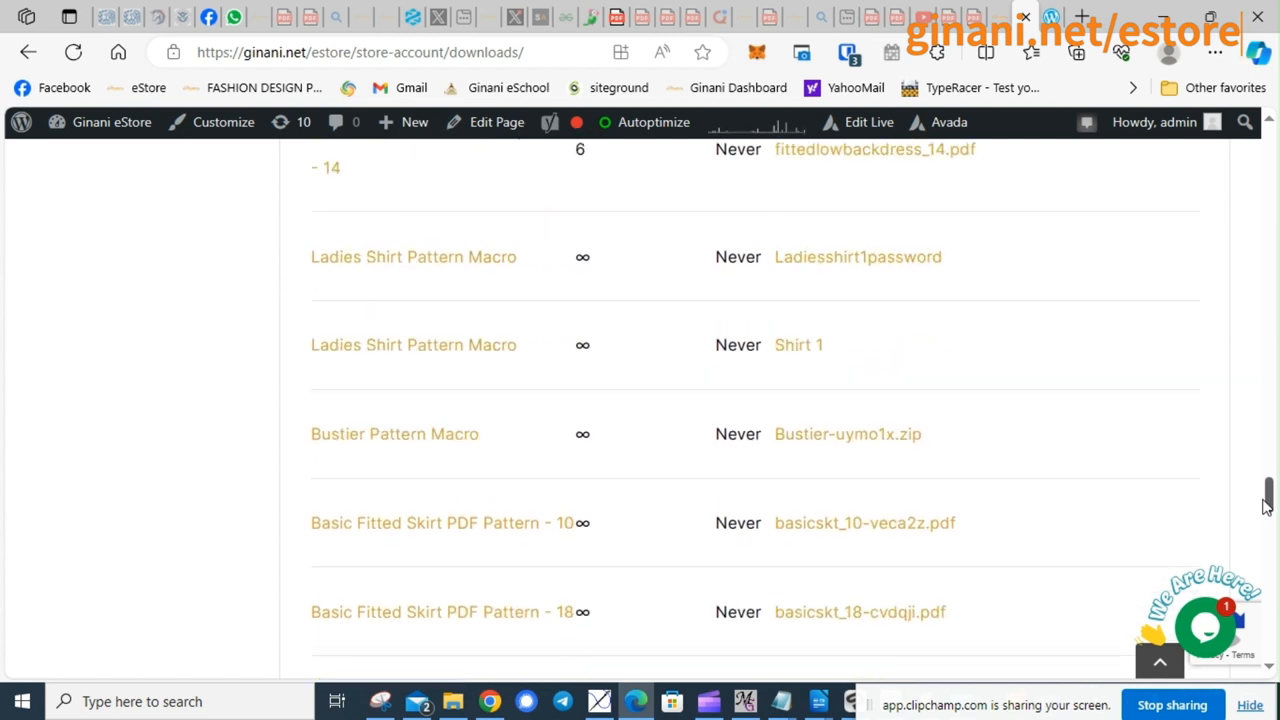
{"action": "scroll", "scroll_direction": "down", "scroll_amount": 3}
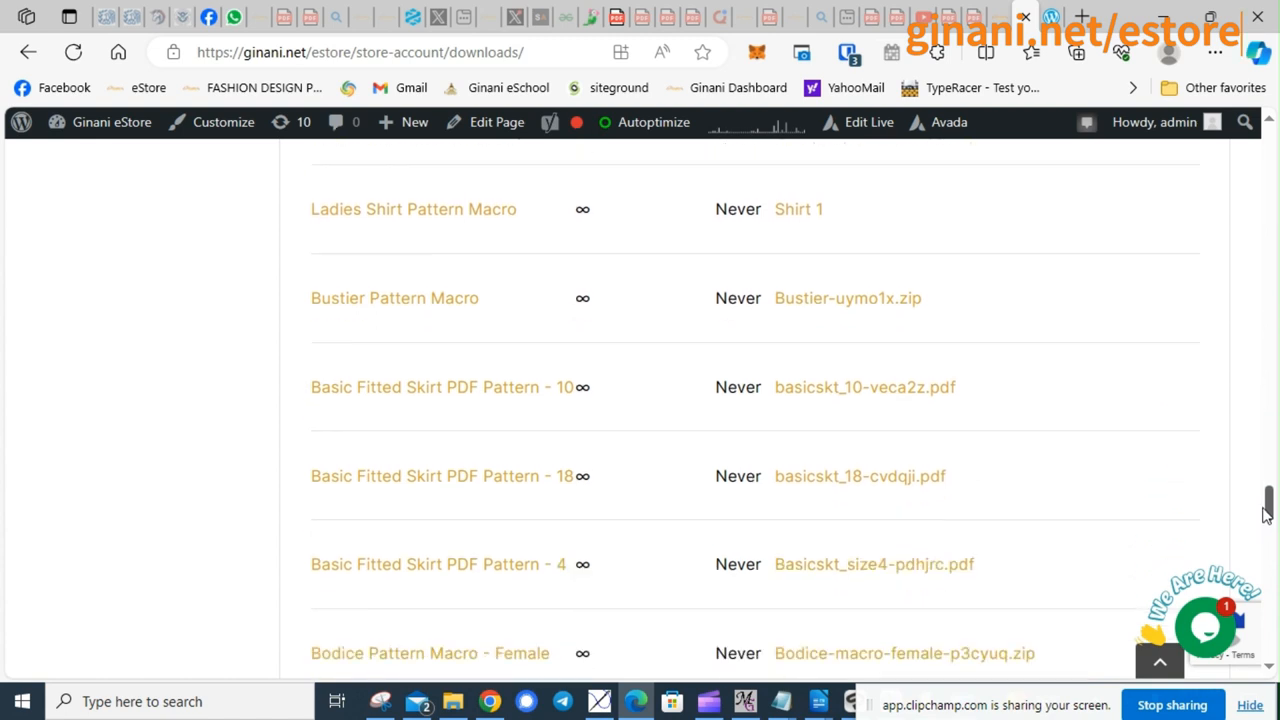
{"action": "scroll", "scroll_direction": "down", "scroll_amount": 3}
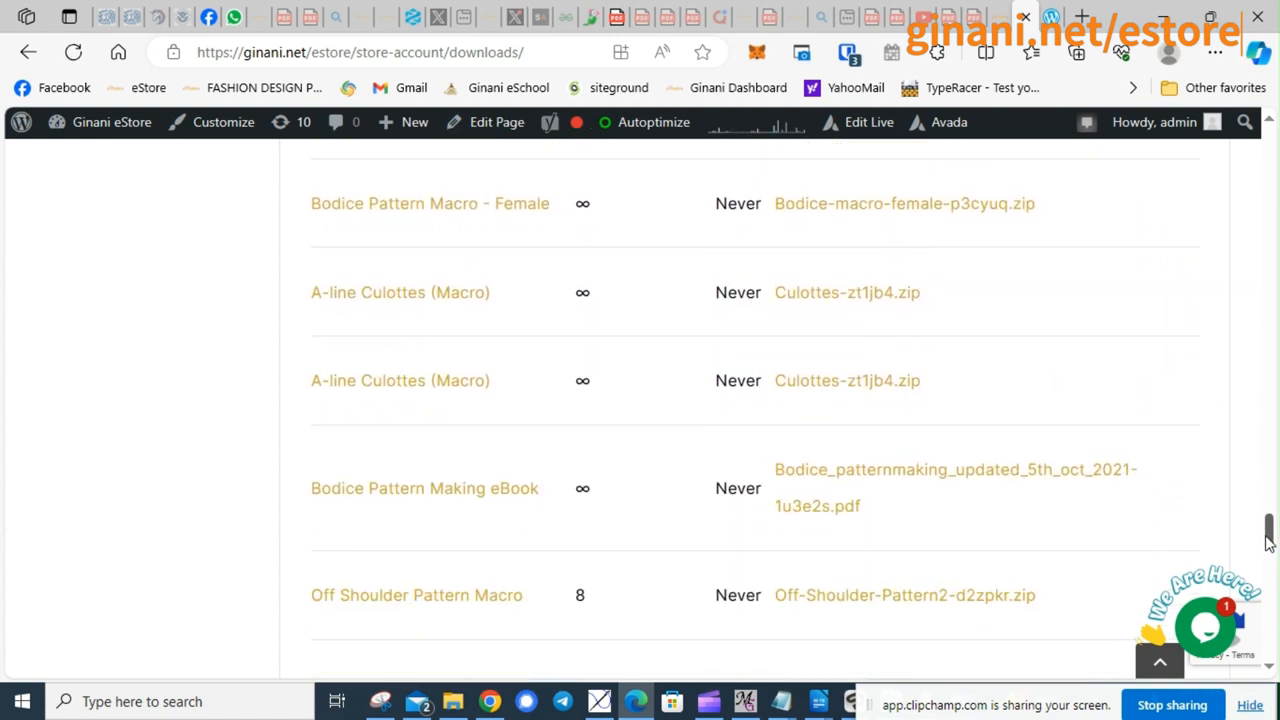
{"action": "scroll", "scroll_direction": "down", "scroll_amount": 3}
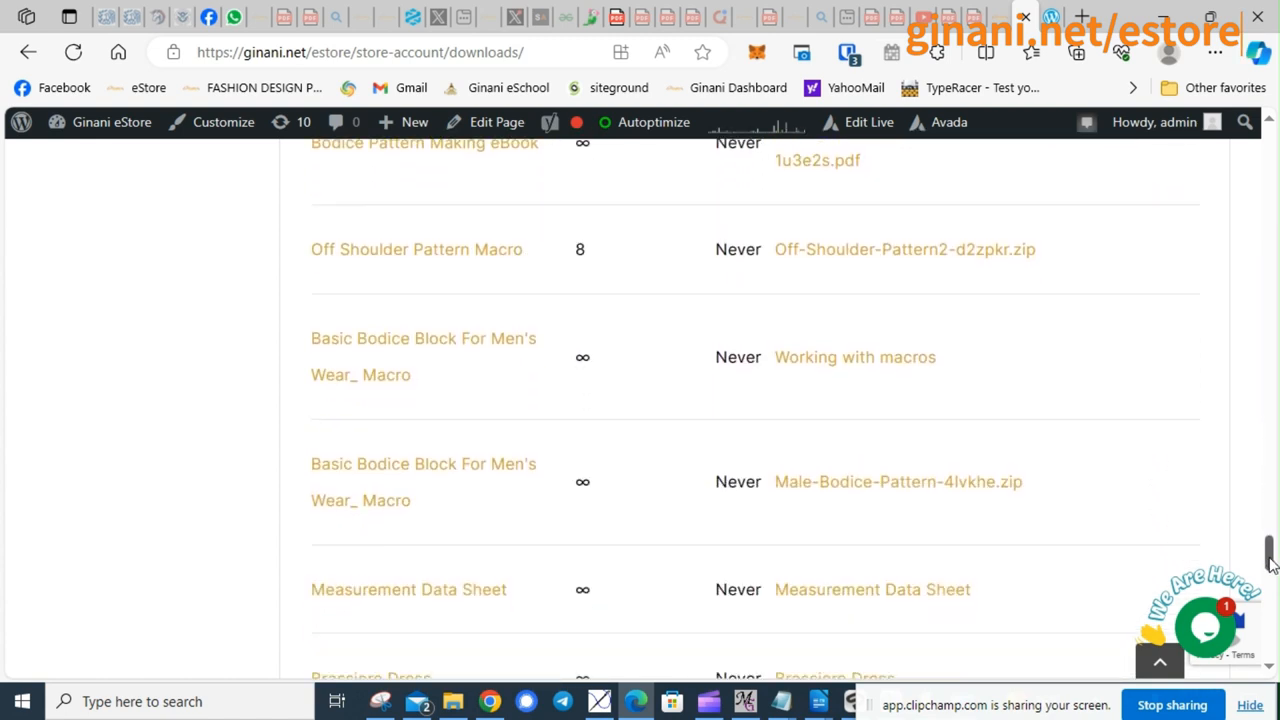
{"action": "scroll", "scroll_direction": "down", "scroll_amount": 3}
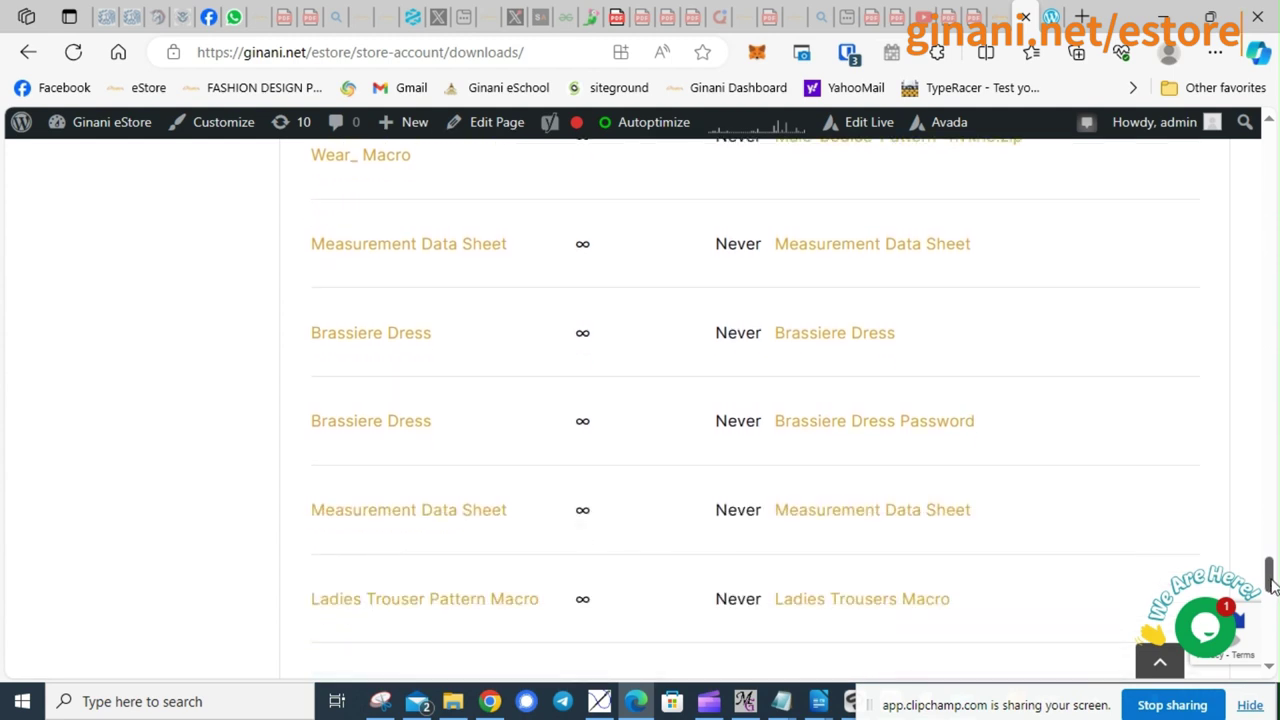
{"action": "scroll", "scroll_direction": "down", "scroll_amount": 3}
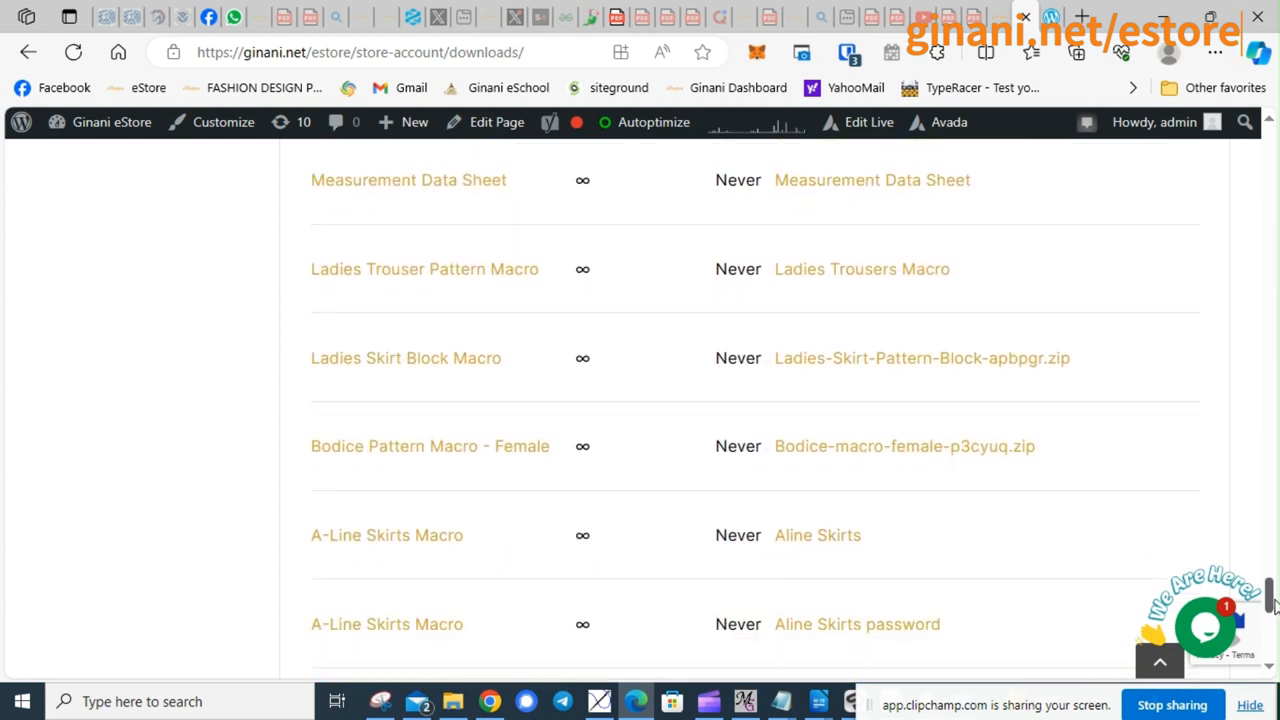
{"action": "scroll", "scroll_direction": "down", "scroll_amount": 3}
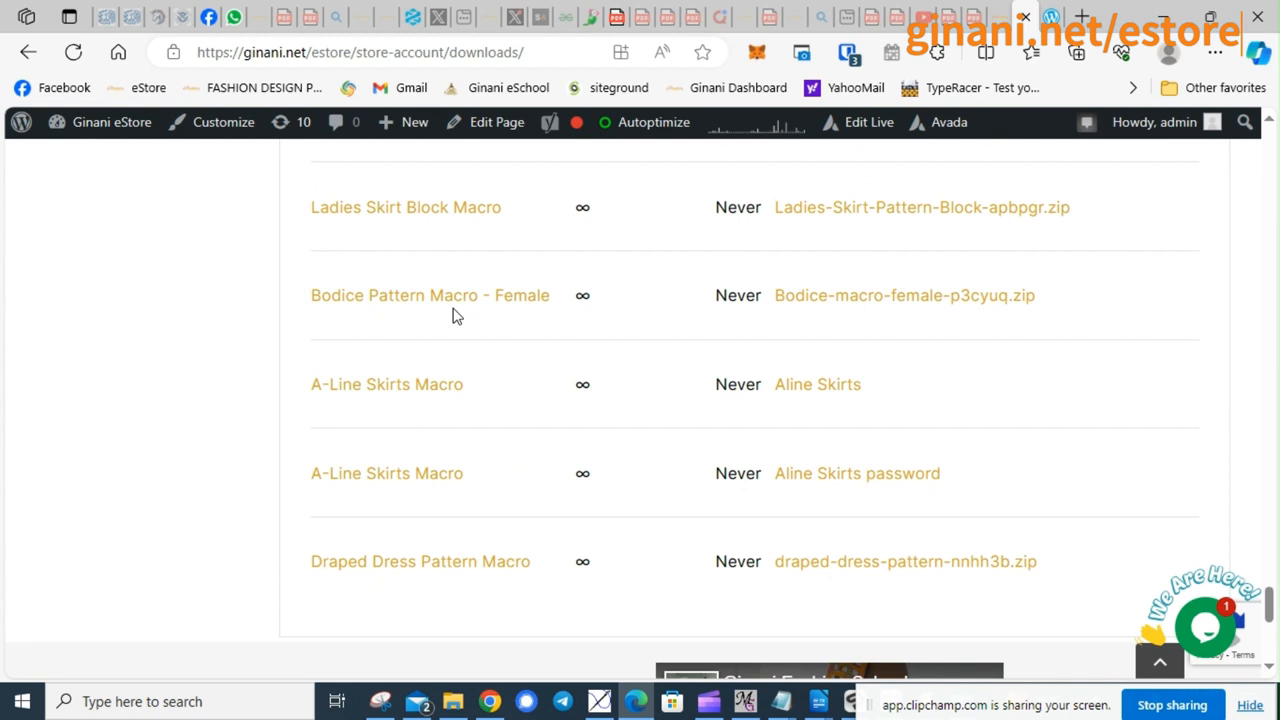
{"action": "mouse_move", "coordinate": [445, 295]}
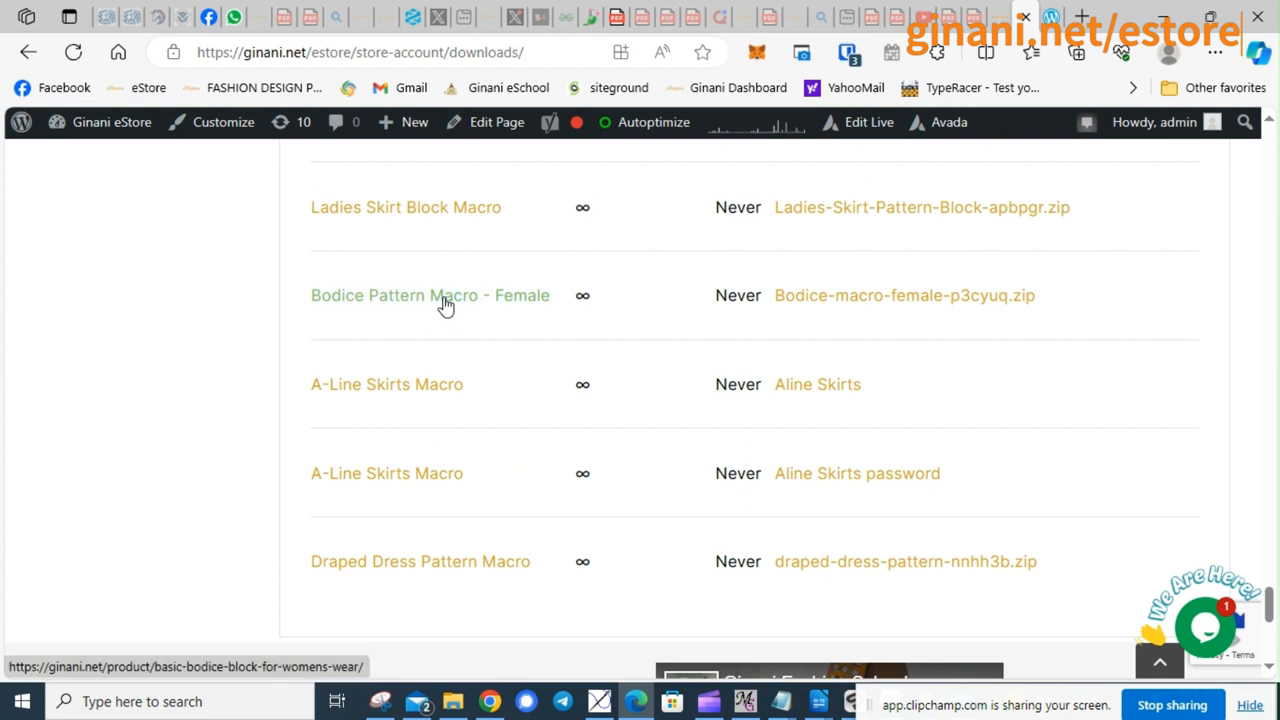
{"action": "mouse_move", "coordinate": [499, 316]}
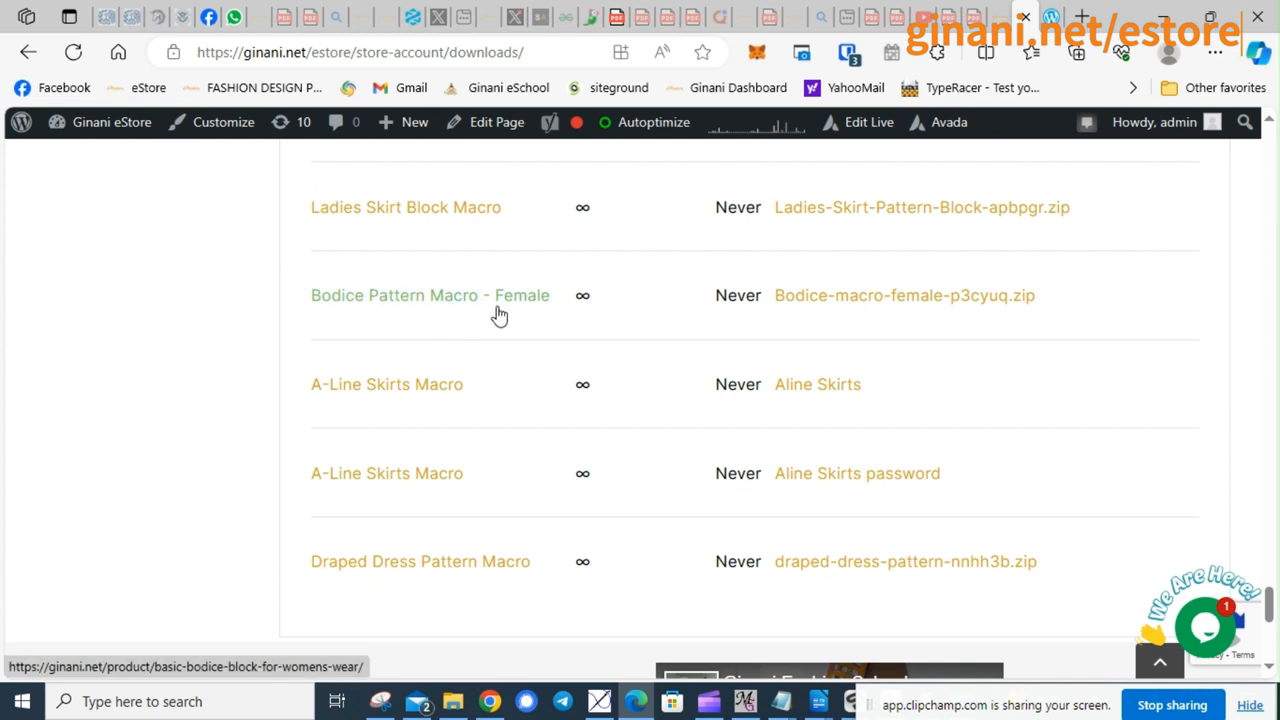
{"action": "mouse_move", "coordinate": [904, 295]}
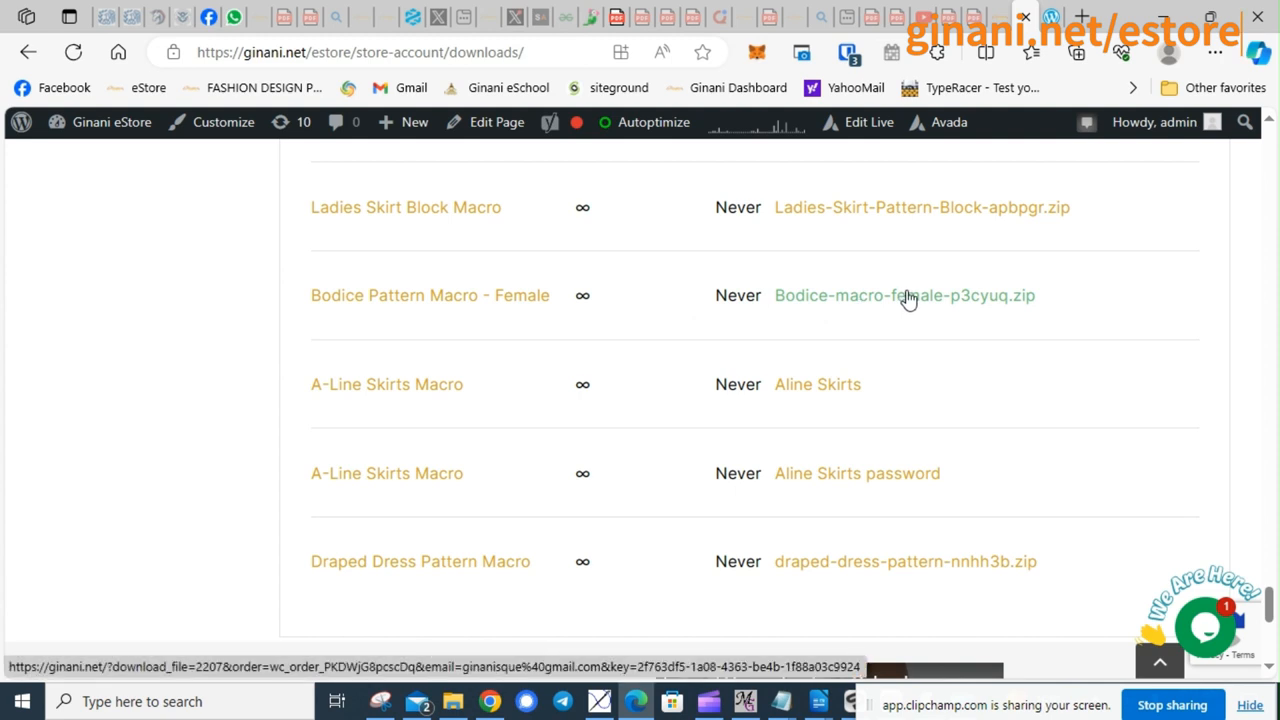
{"action": "mouse_move", "coordinate": [461, 295]}
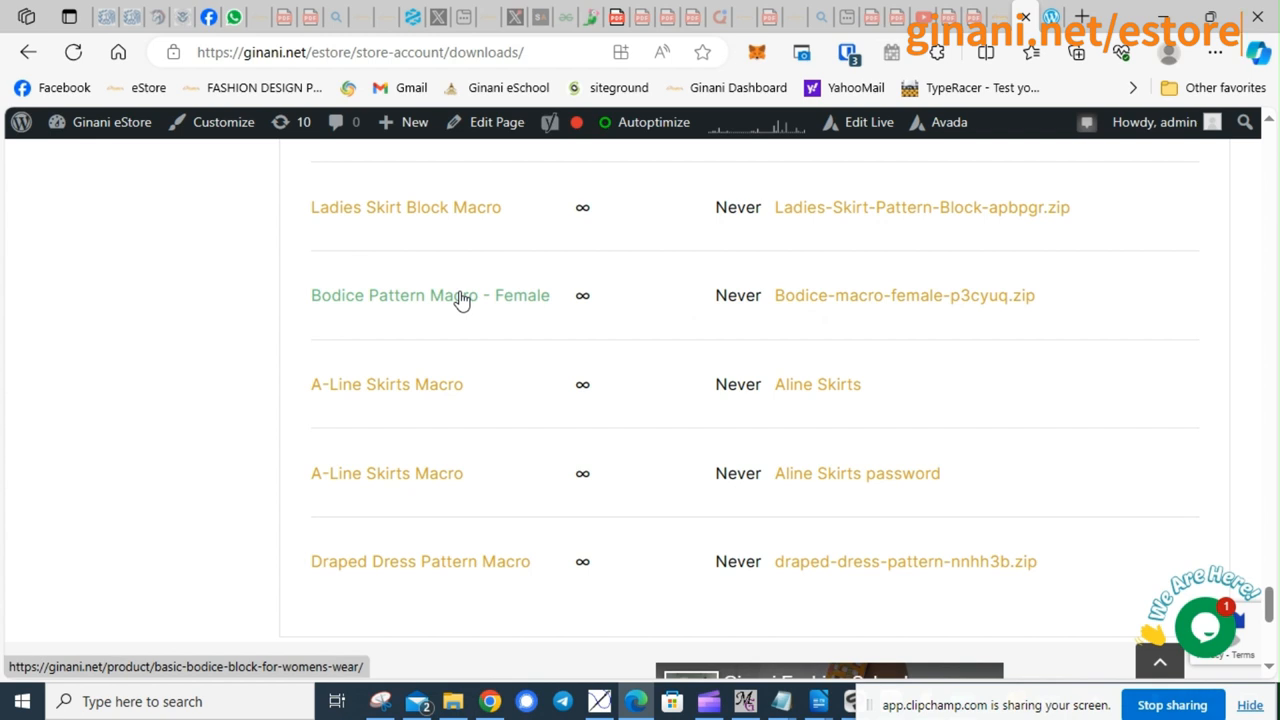
{"action": "mouse_move", "coordinate": [890, 295]}
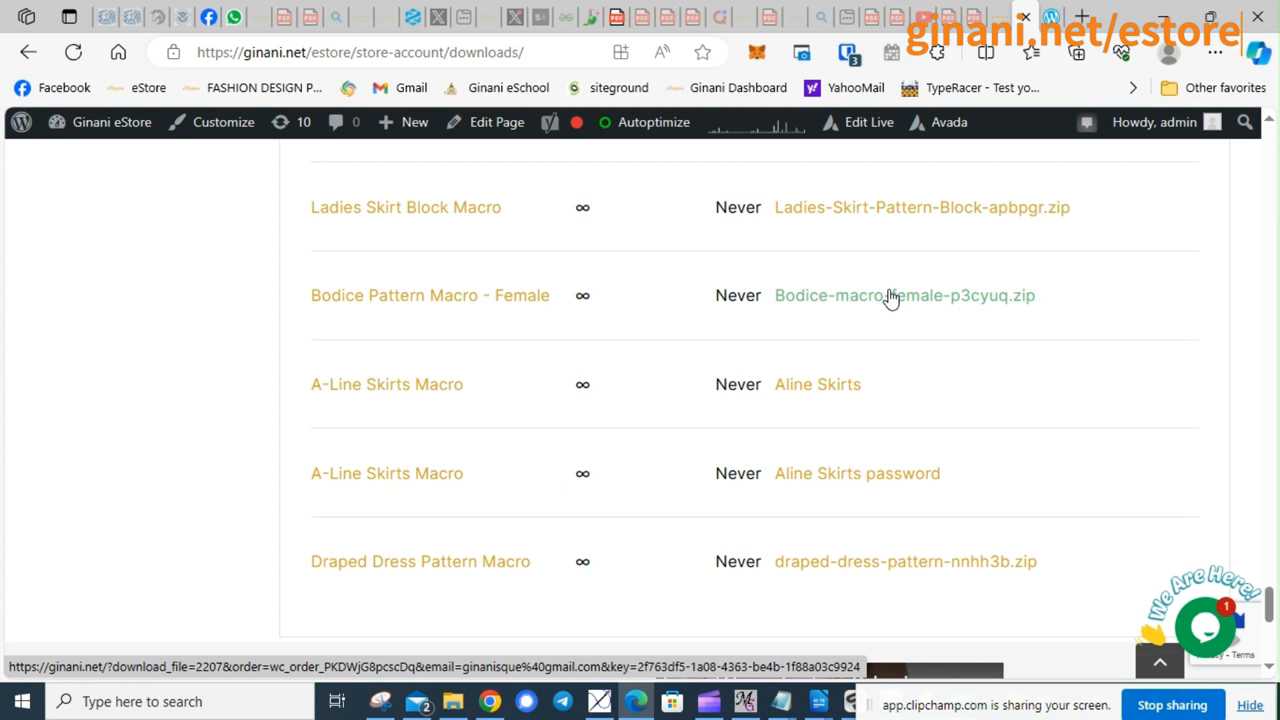
Download Bodice-macro-female-p3cyuq.zip from the Bodice Pattern Macro - Female row.
{"action": "left_click", "coordinate": [904, 295]}
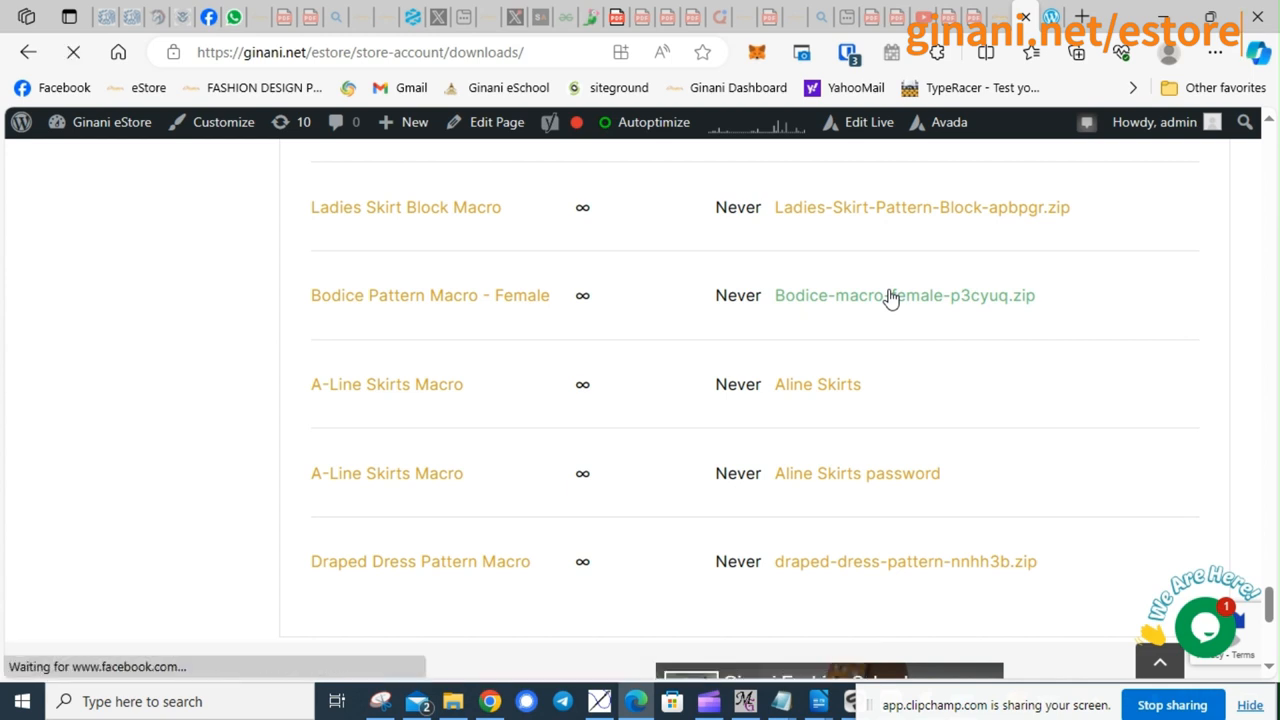
Check Edge's downloads list for the completed 1,966 KB Bodice-macro-female-p3cyuq.zip.
{"action": "left_click", "coordinate": [904, 295]}
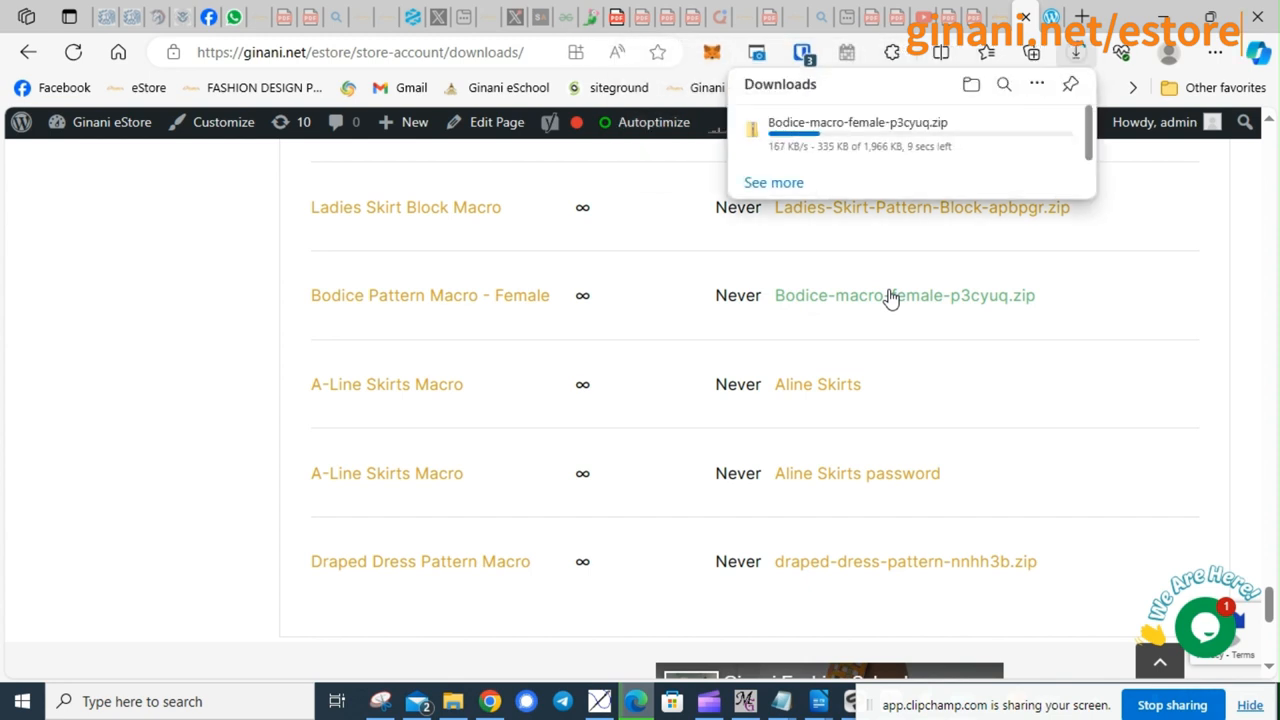
{"action": "left_click", "coordinate": [998, 128]}
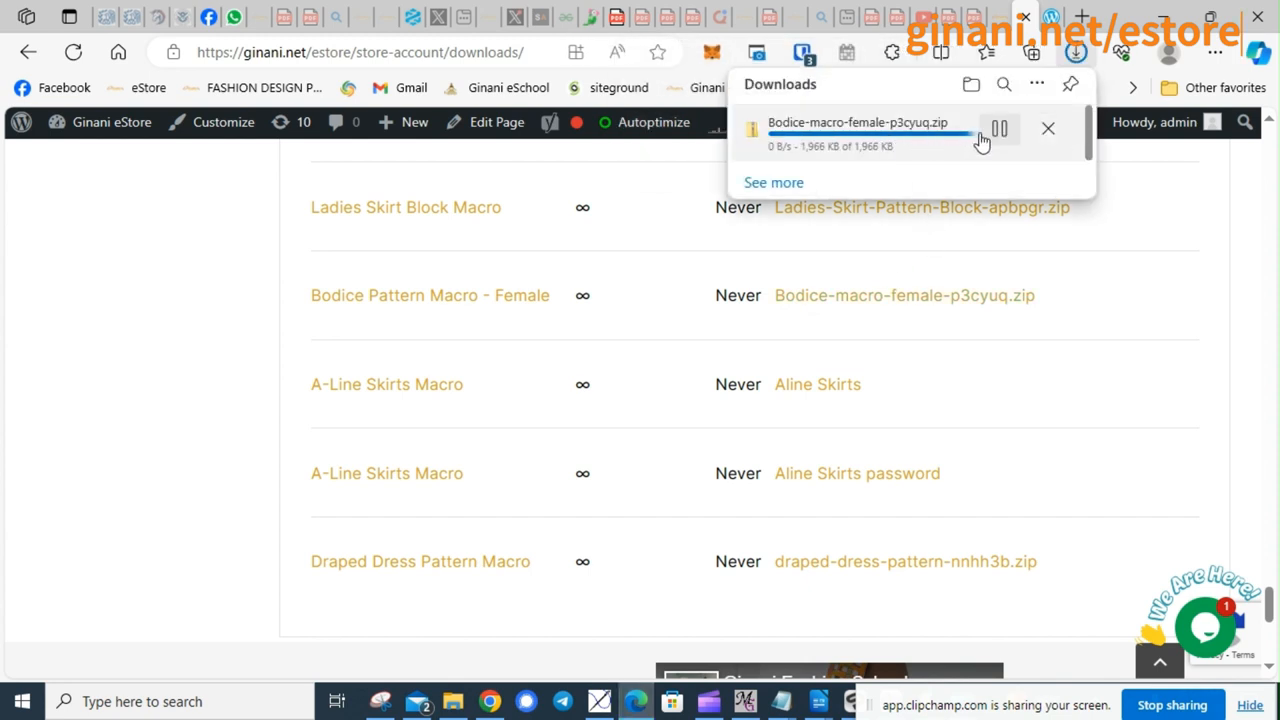
{"action": "mouse_move", "coordinate": [862, 147]}
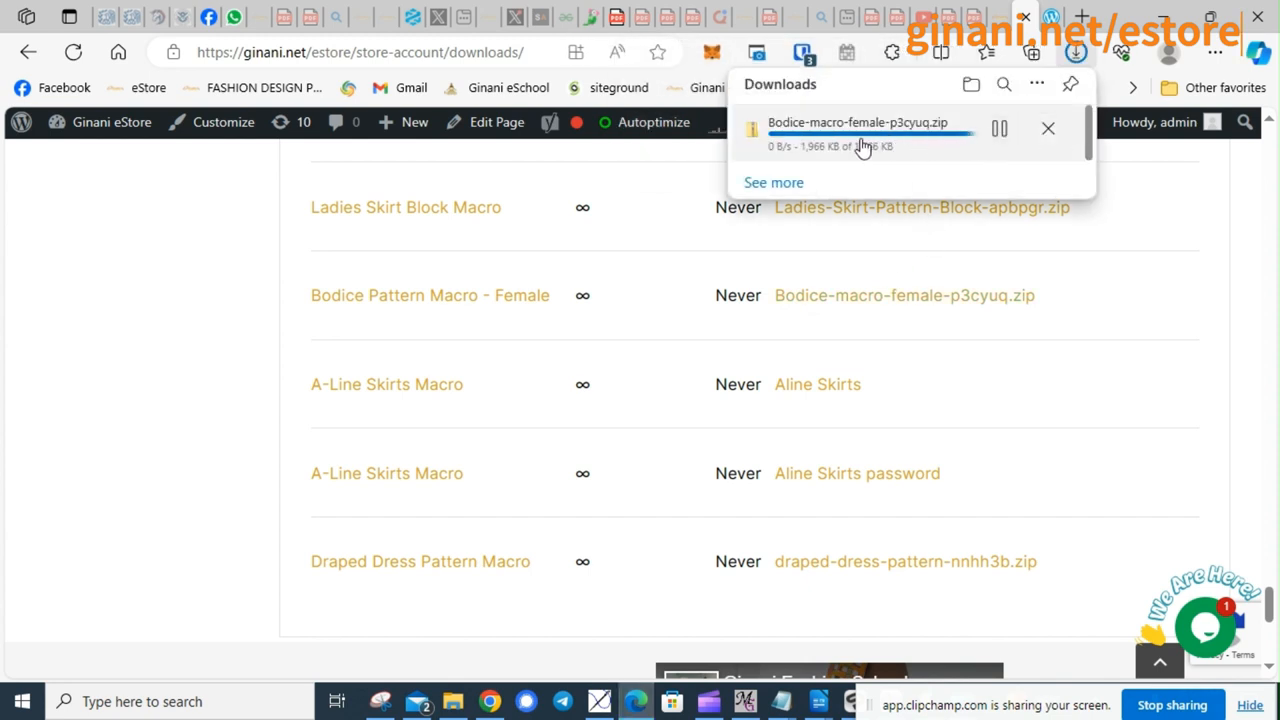